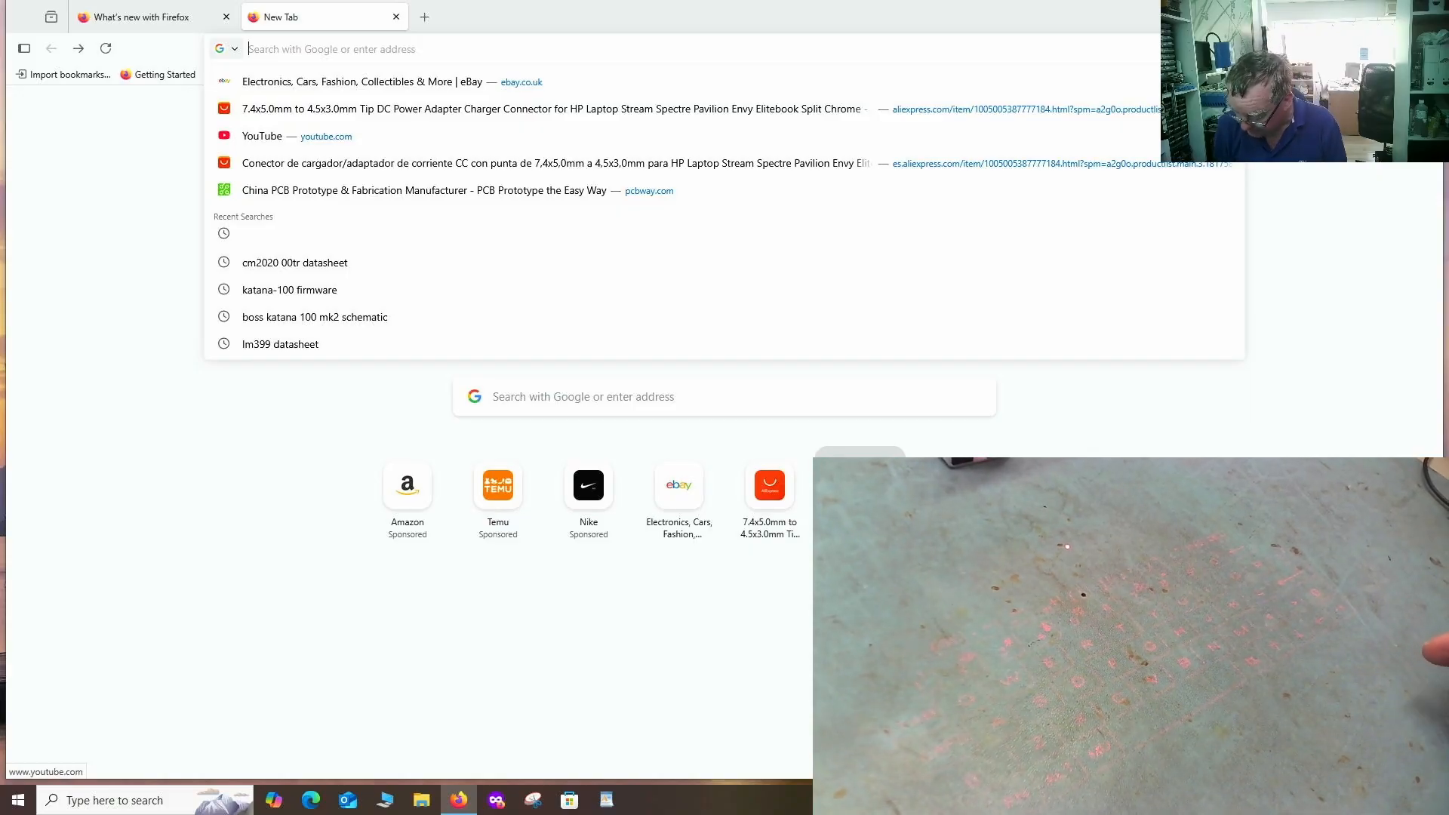
Search Google for 'lm399 datasheet' from the address bar.
type("l")
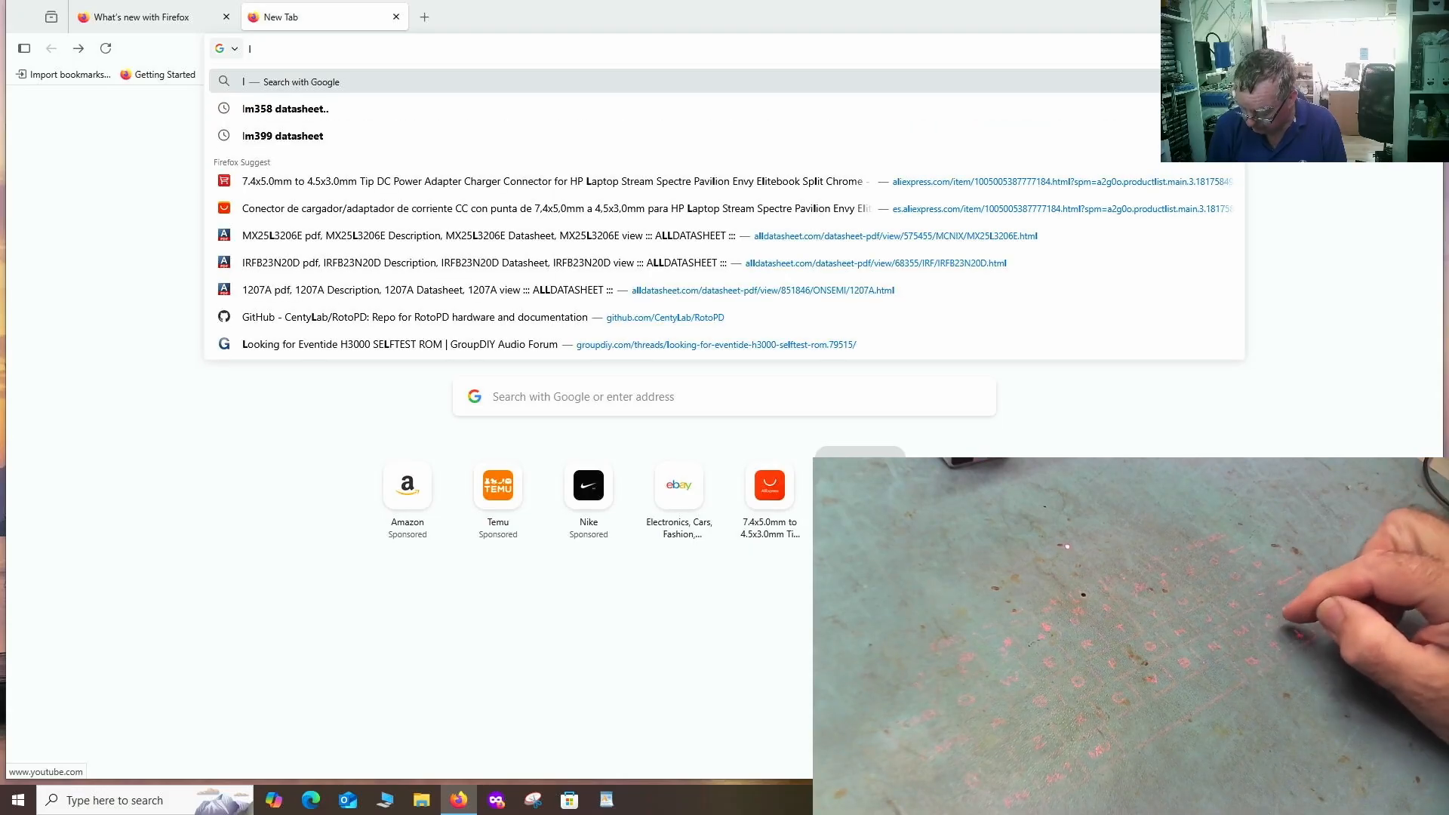
type("lm399")
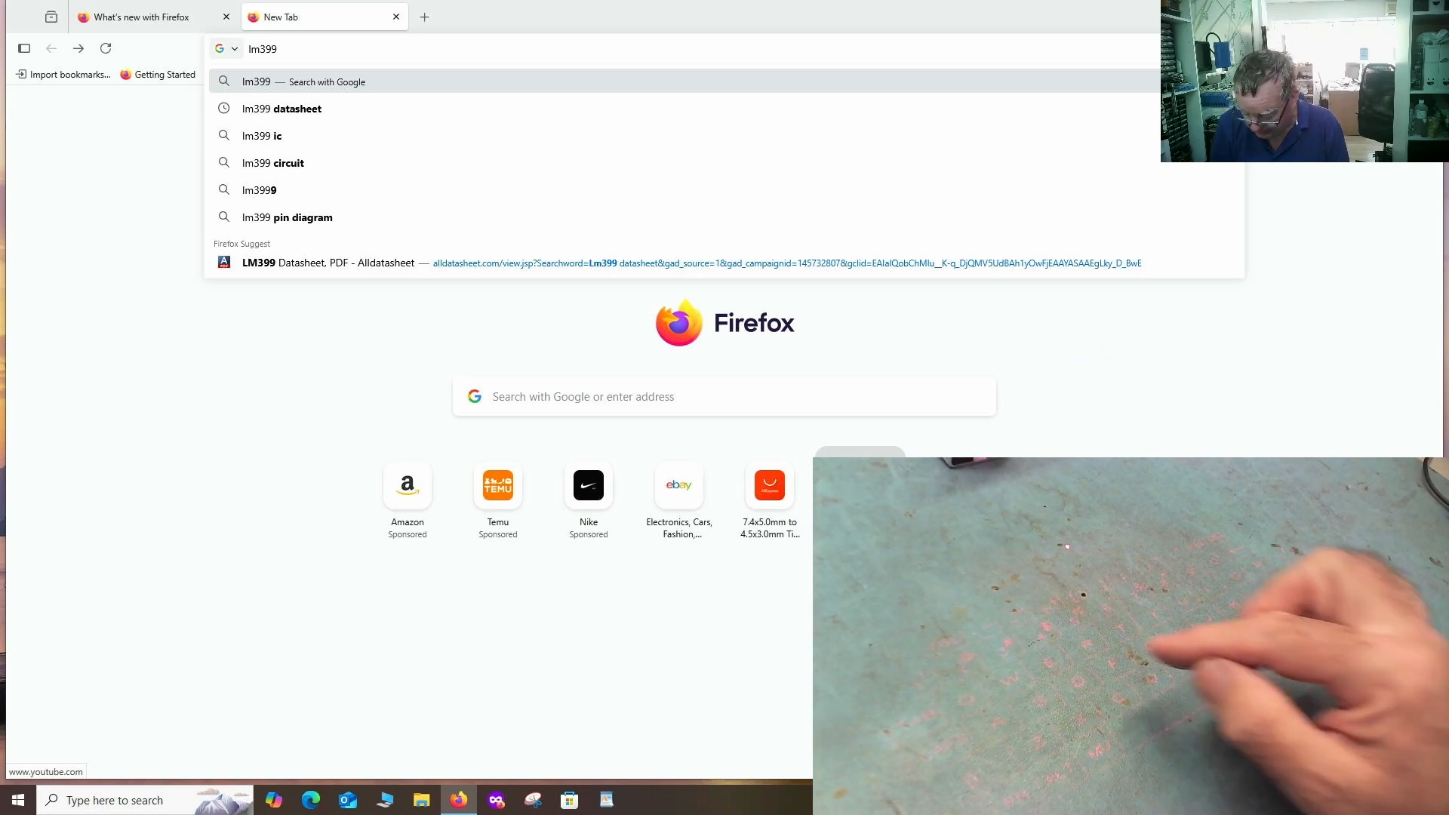
type("d")
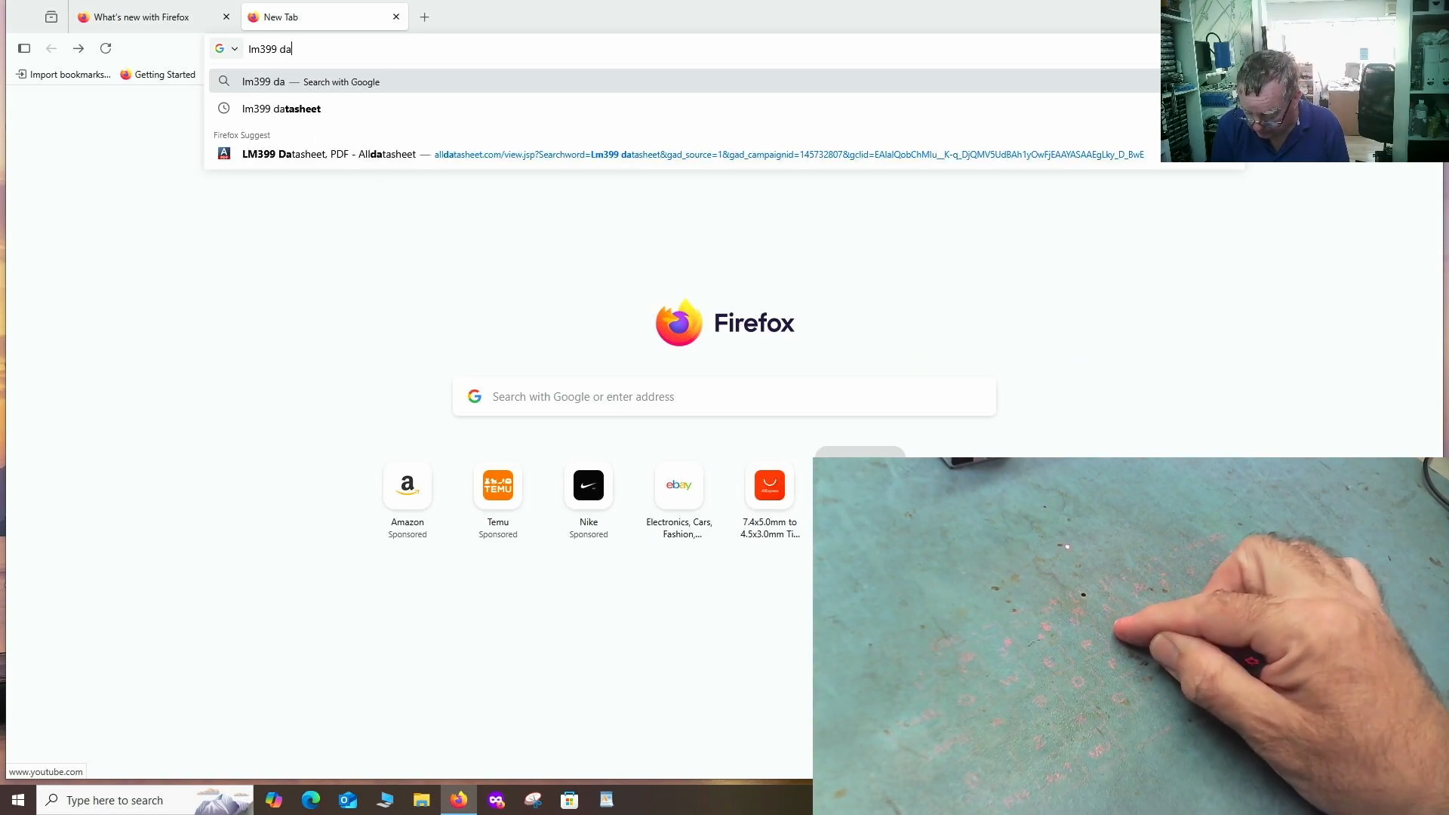
type("asheet")
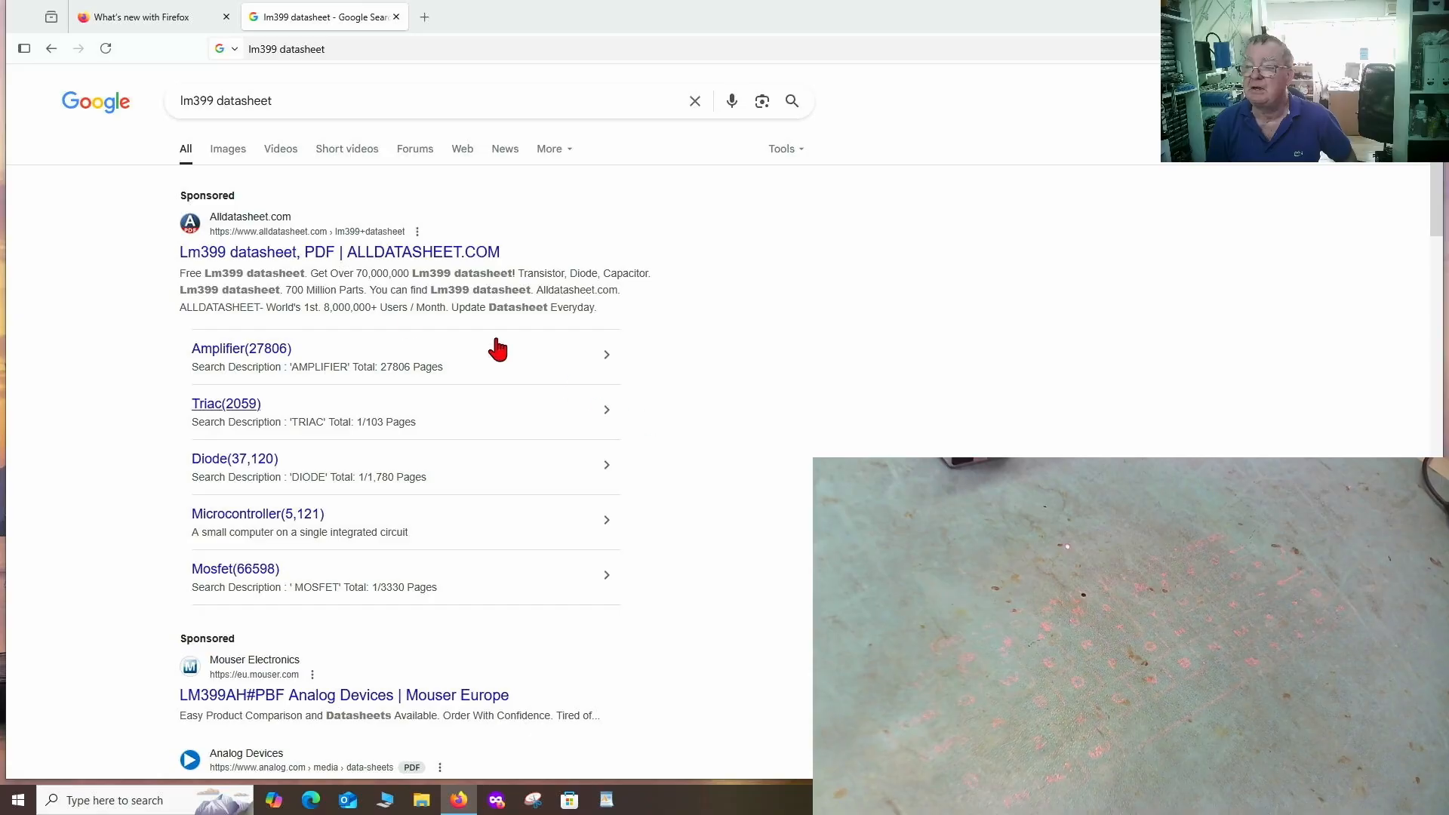
mouse_move(341, 257)
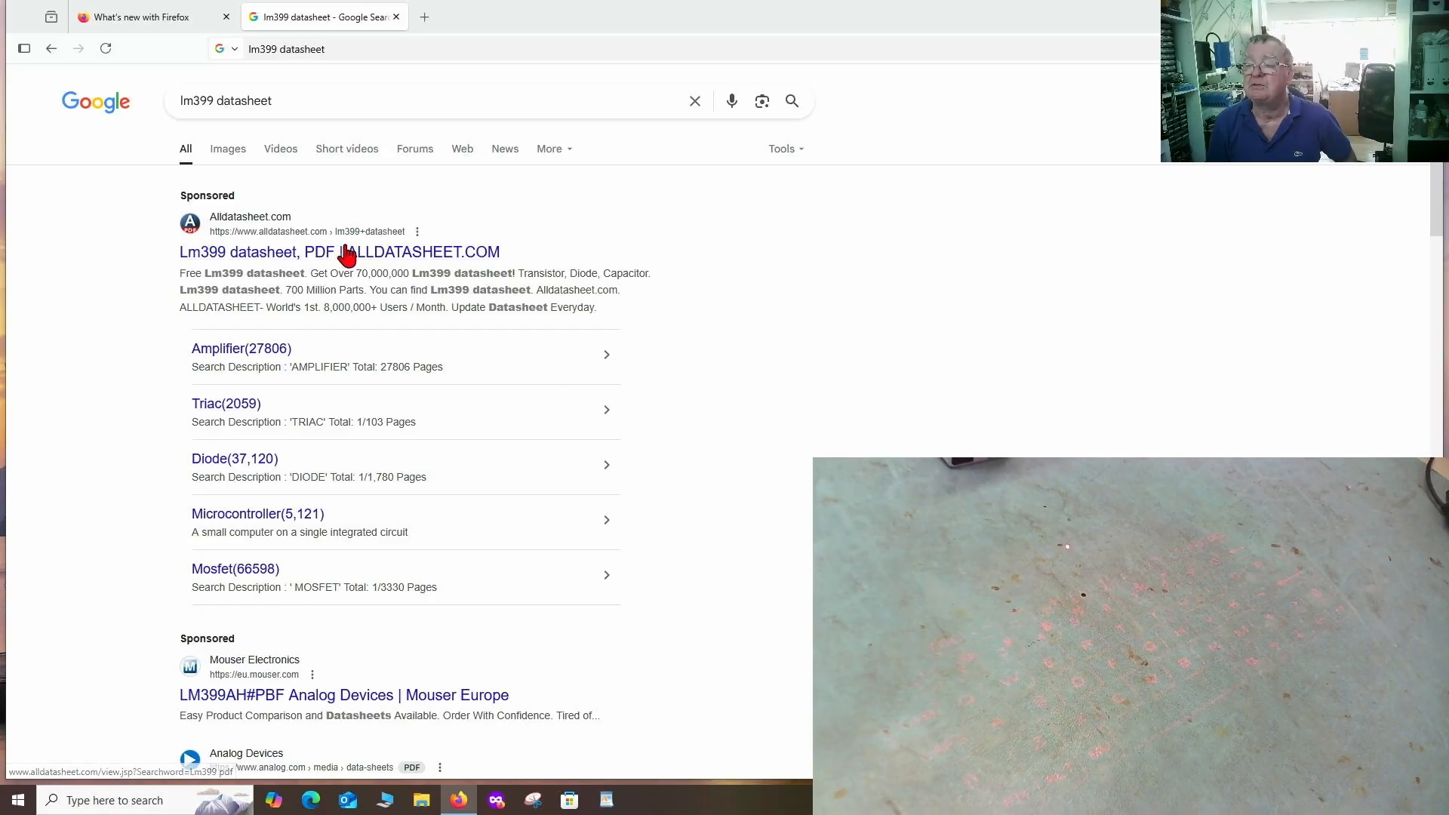
Open the Linear Technology LM399 datasheet PDF from the Alldatasheet result.
left_click(338, 252)
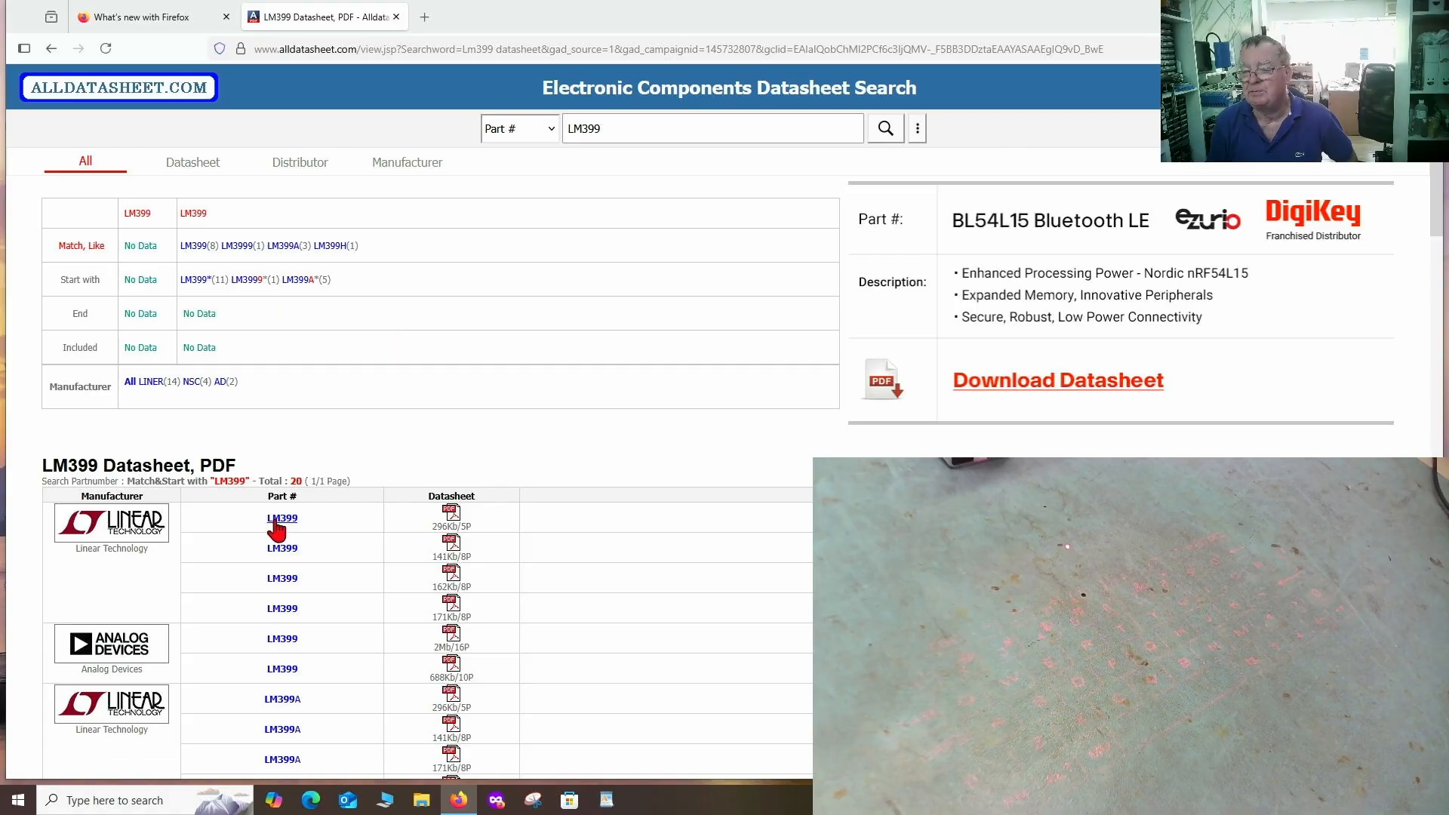
left_click(281, 518)
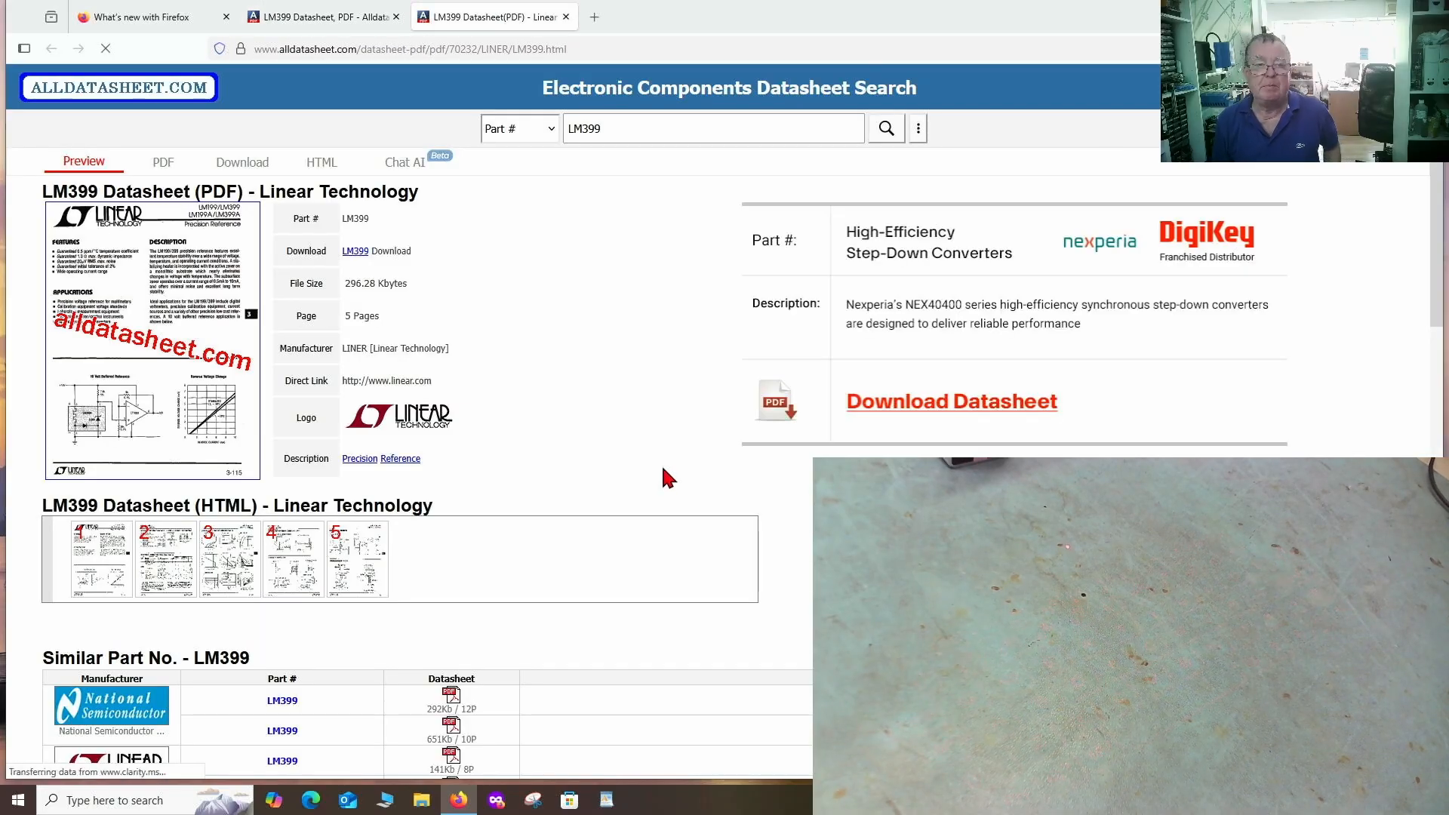
left_click(163, 162)
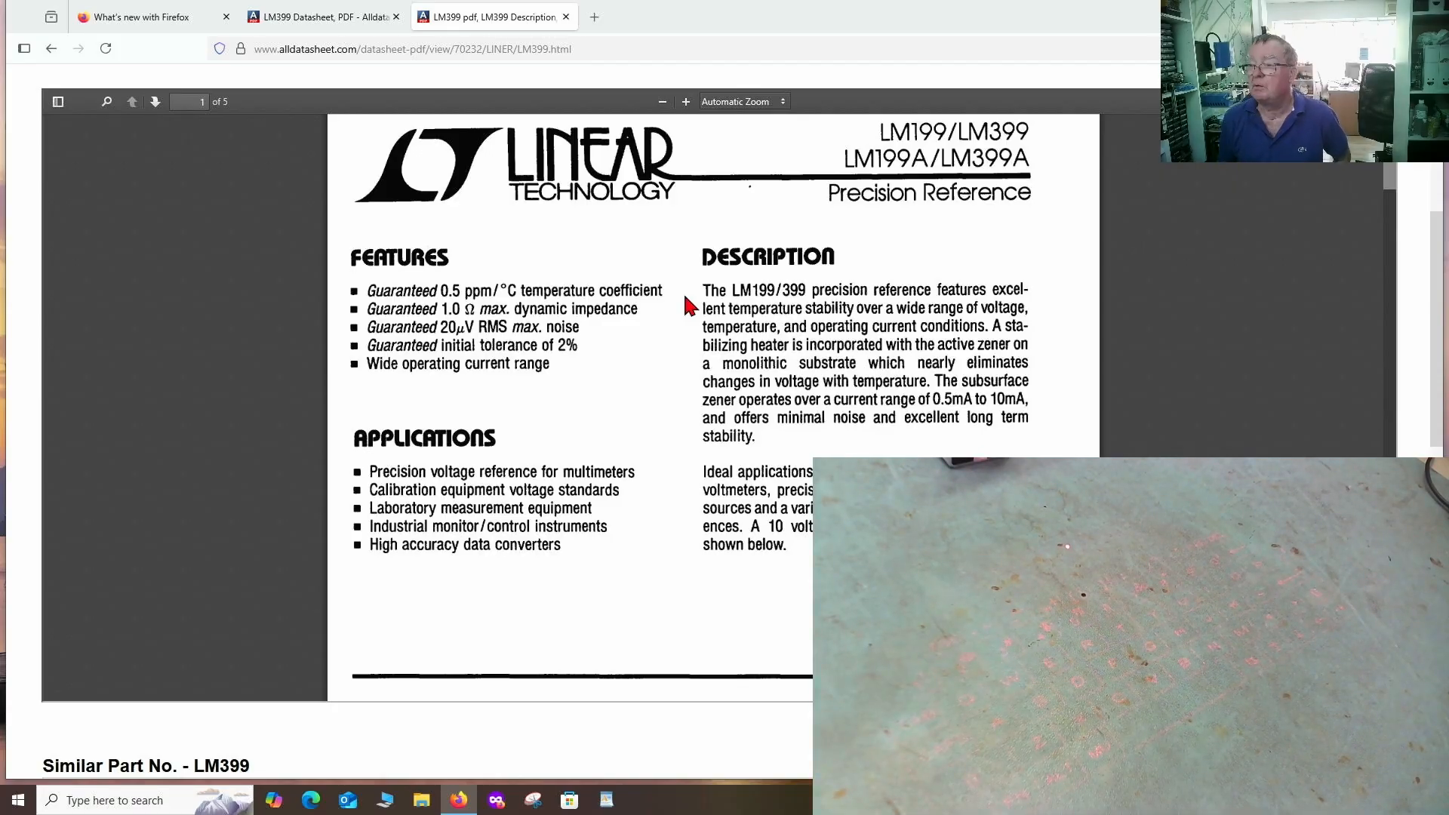
mouse_move(537, 43)
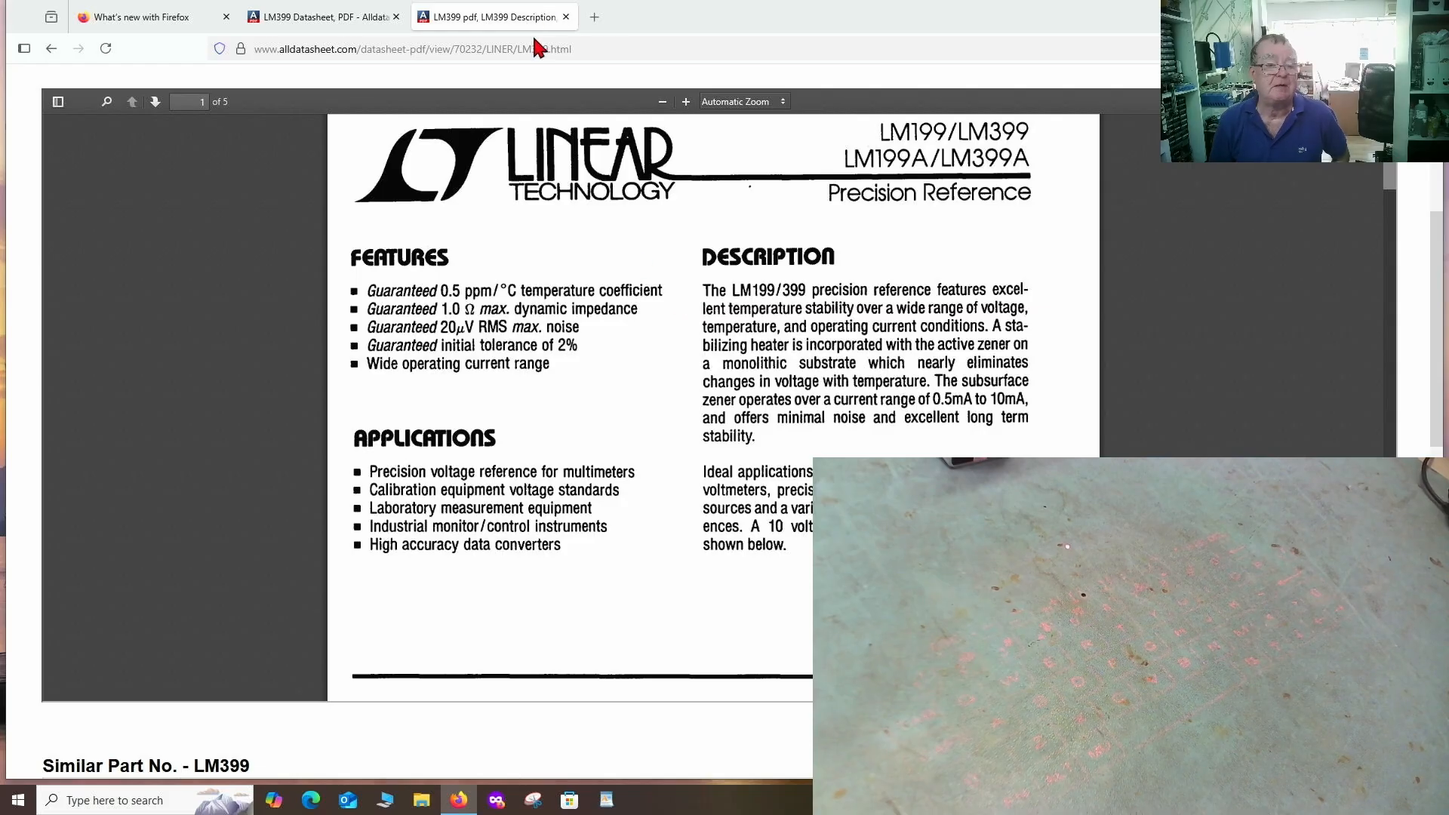
mouse_move(314, 16)
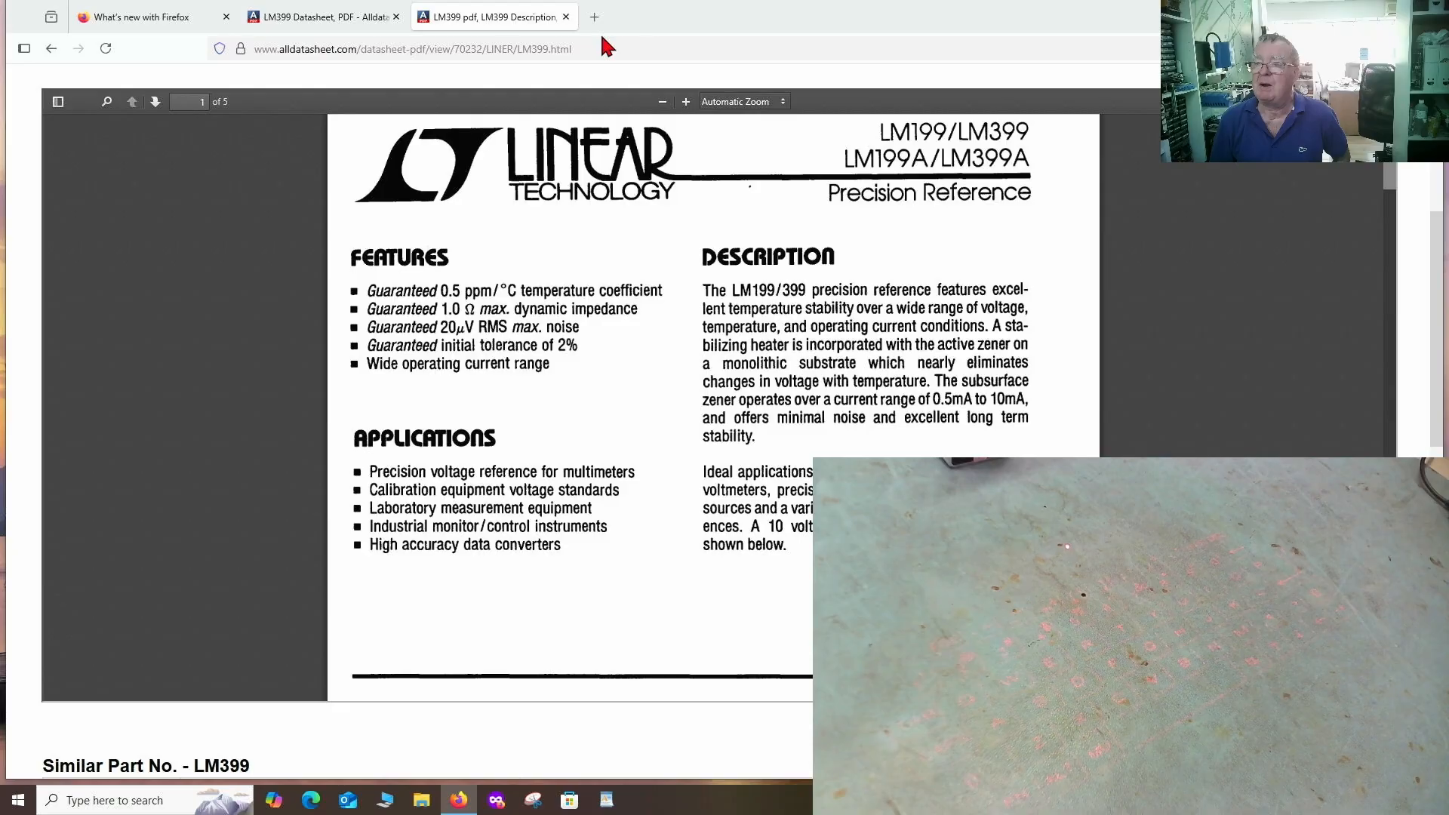
Search AliExpress for 'laser keyboard' in a fresh tab.
left_click(598, 17)
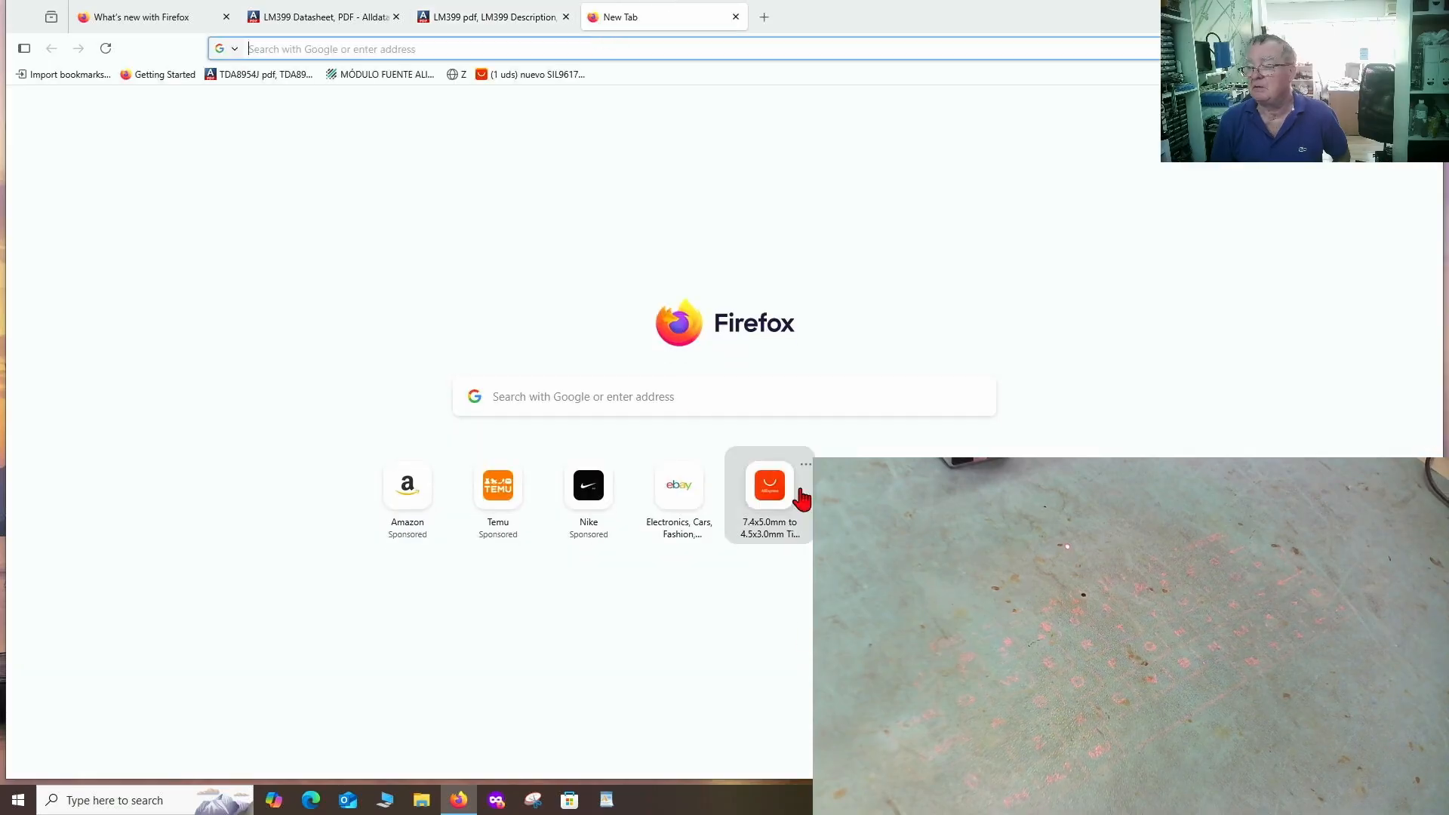
left_click(768, 485)
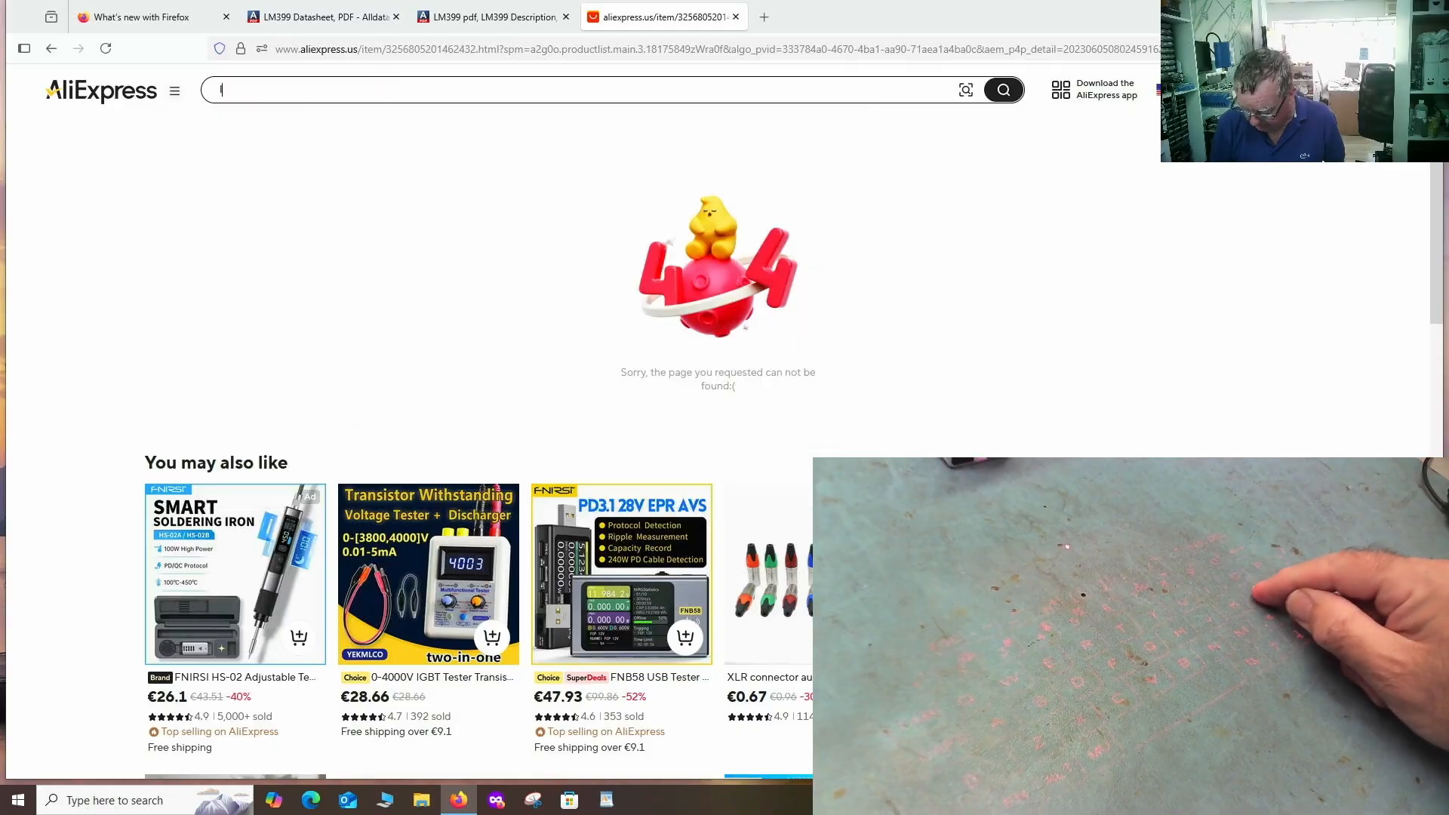
type("laser keyboard")
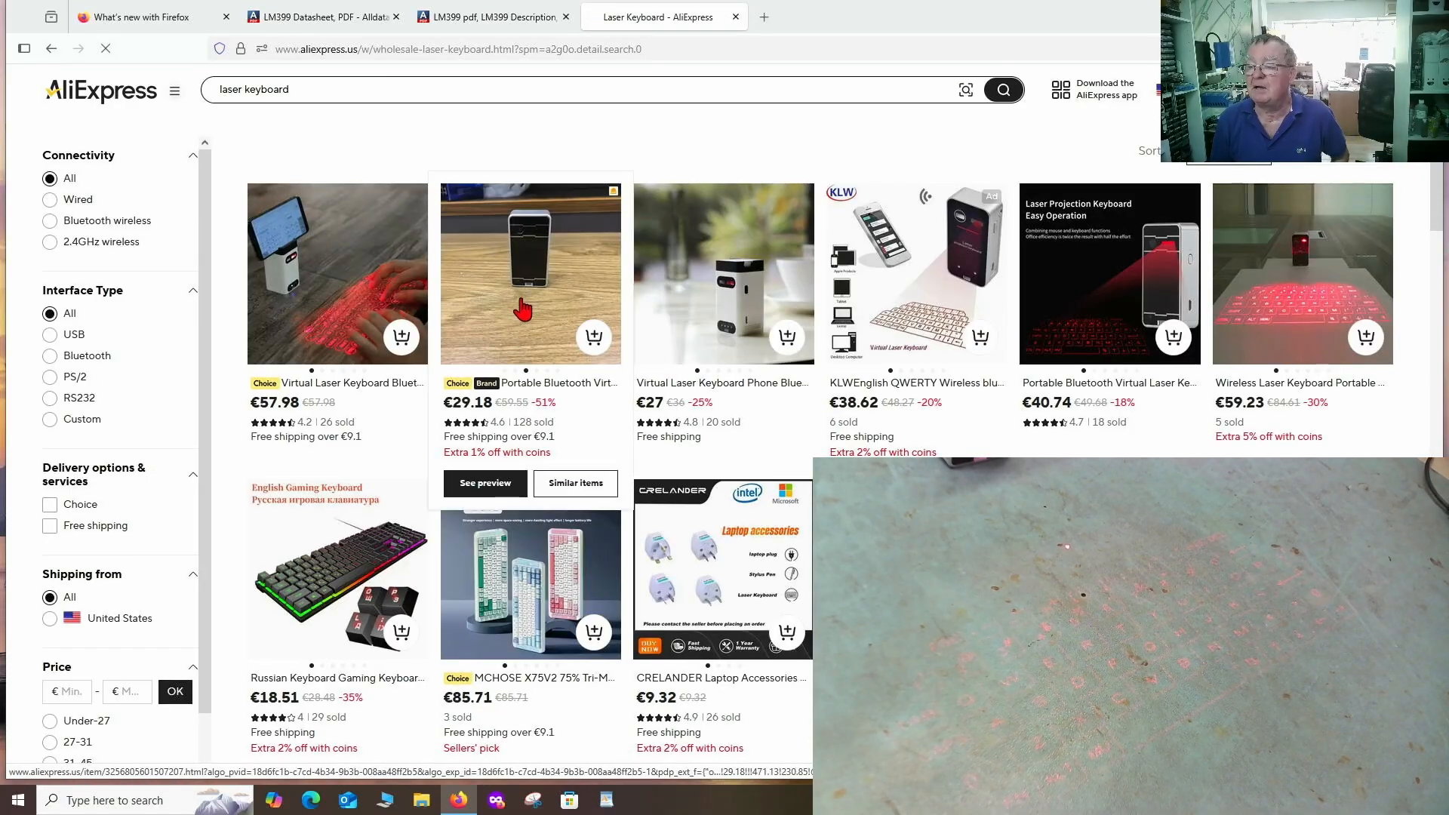
left_click(531, 271)
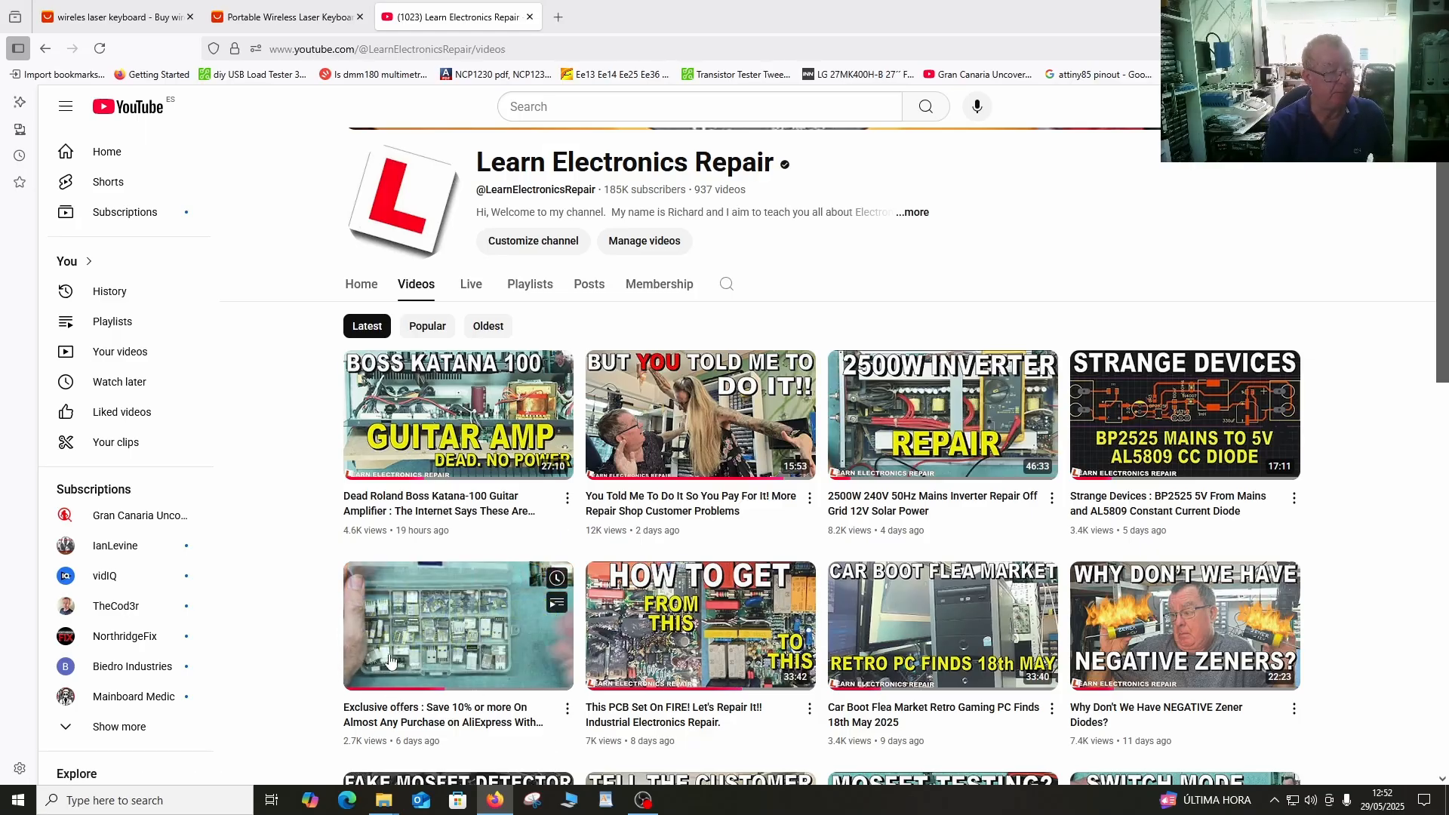
mouse_move(471, 637)
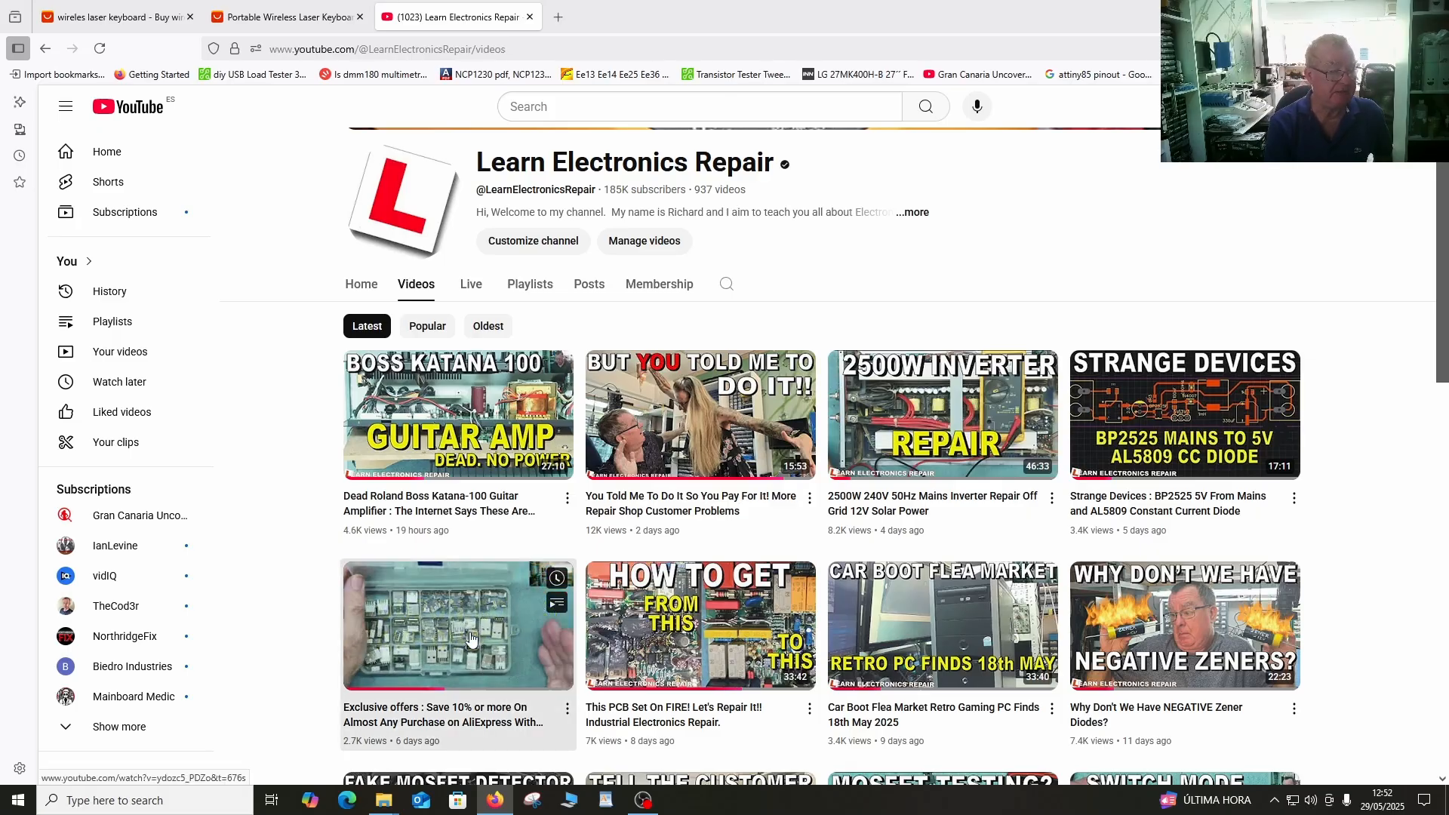
Follow the AliExpress coupon video's description link to the Influencer Picks page.
left_click(471, 639)
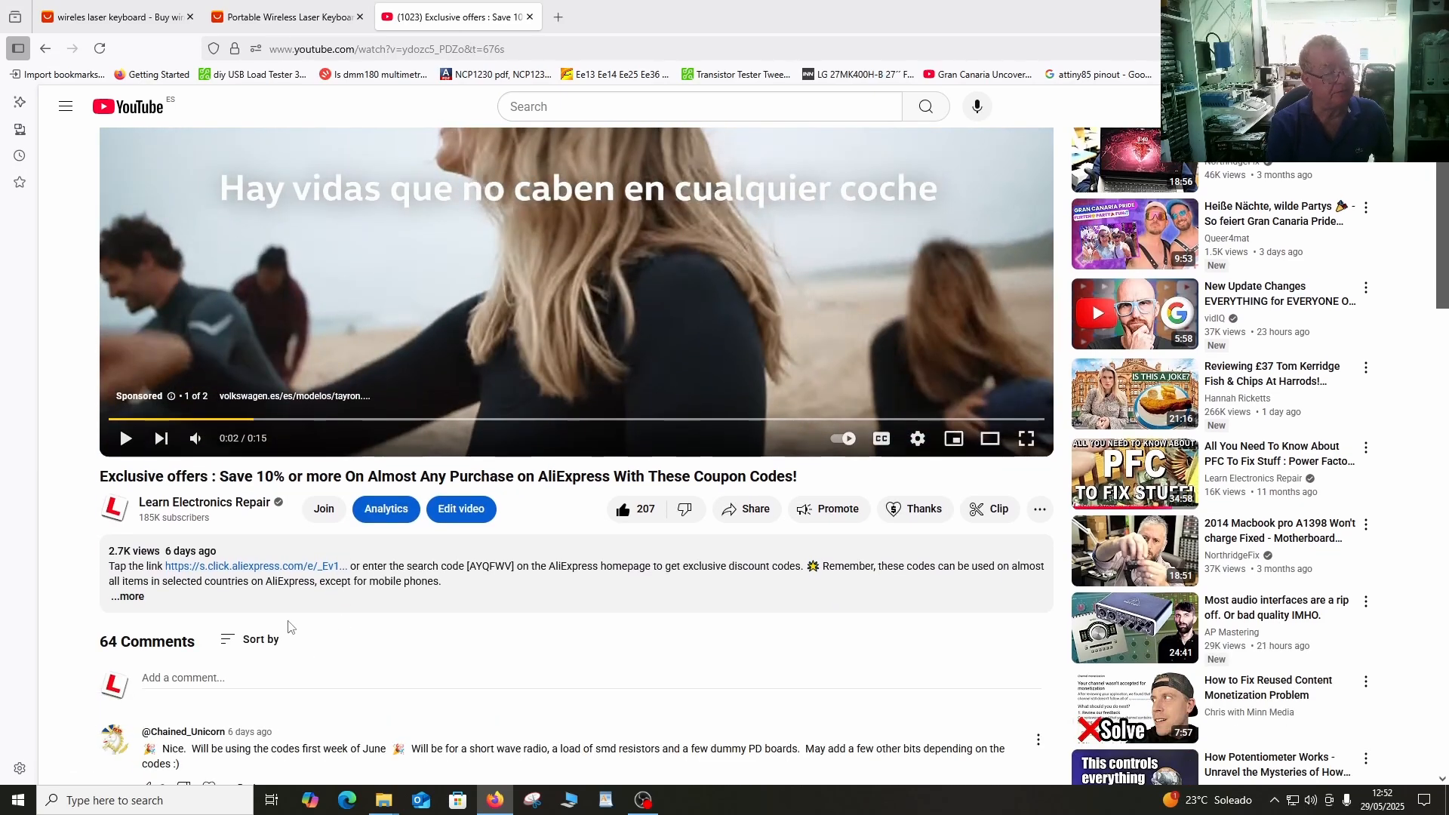
mouse_move(254, 568)
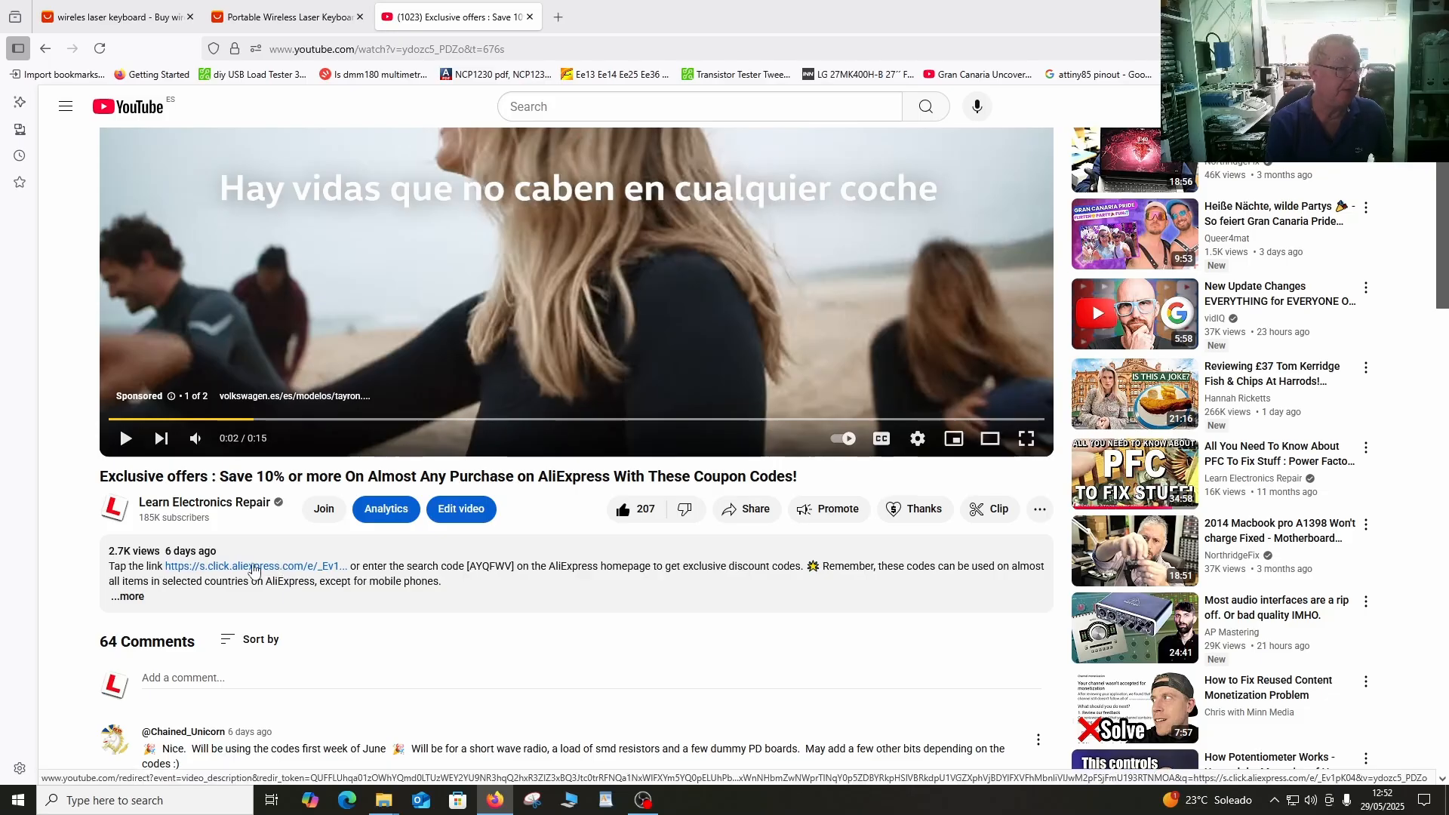
left_click(255, 566)
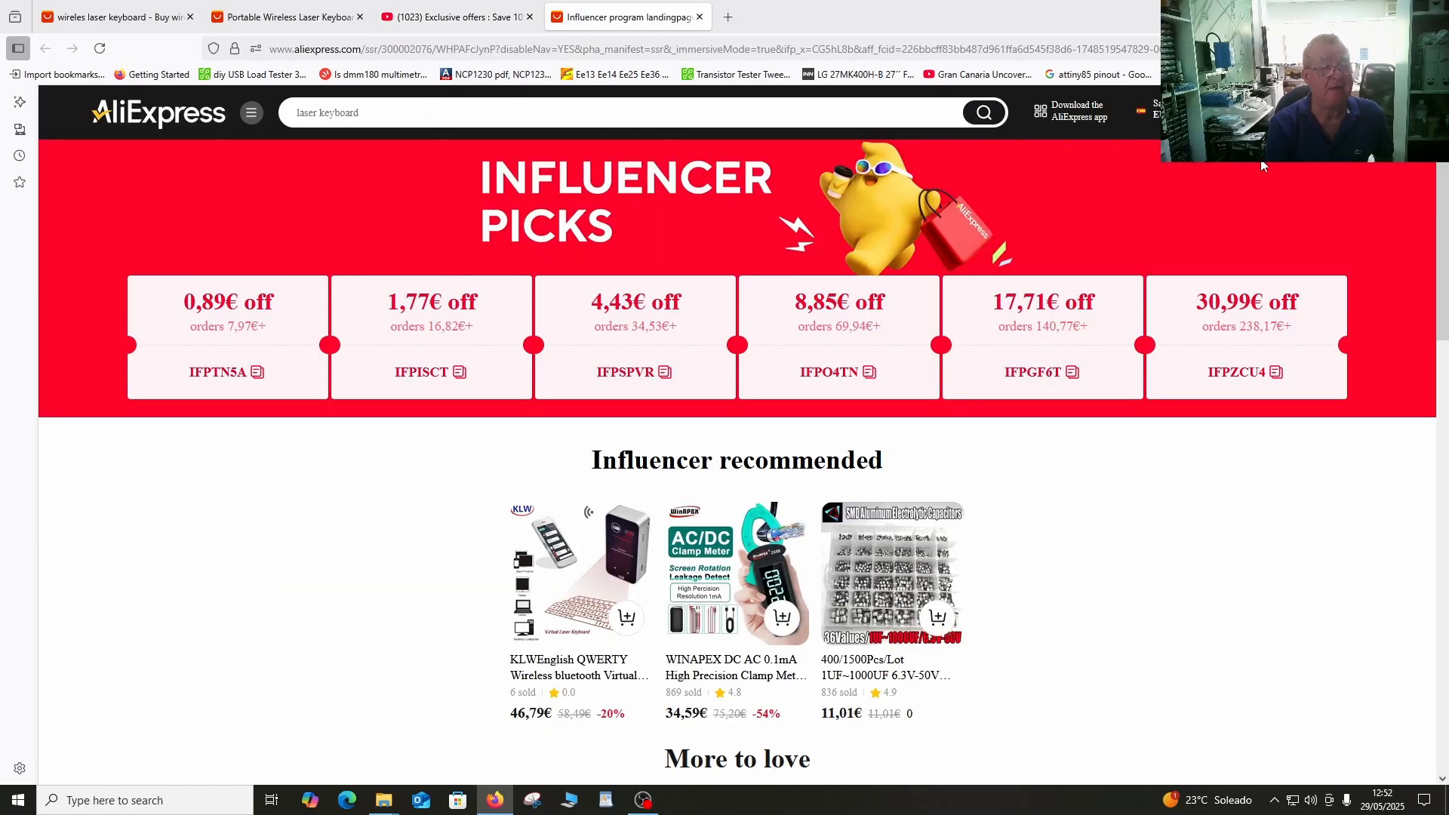
mouse_move(658, 224)
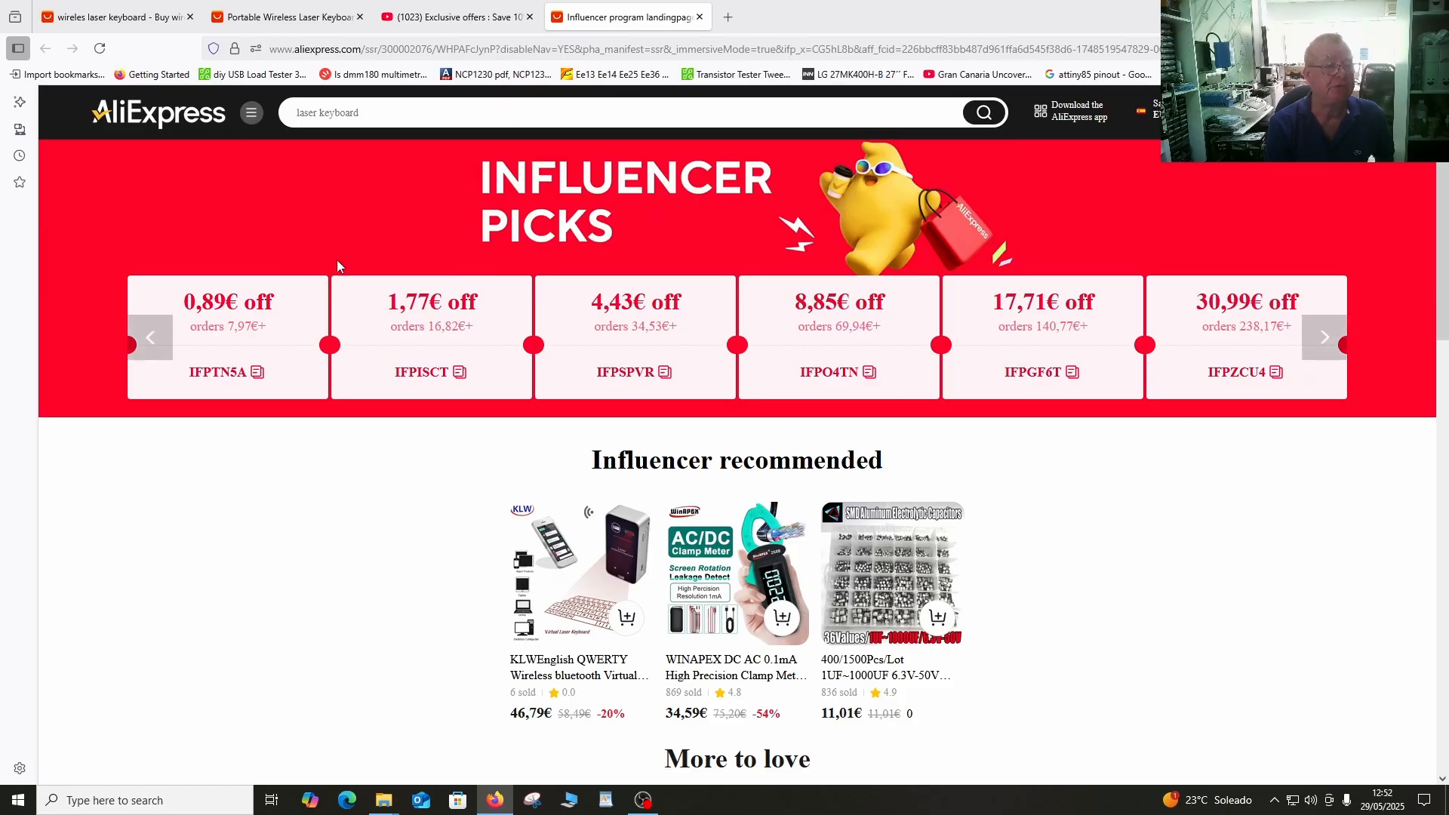
mouse_move(404, 218)
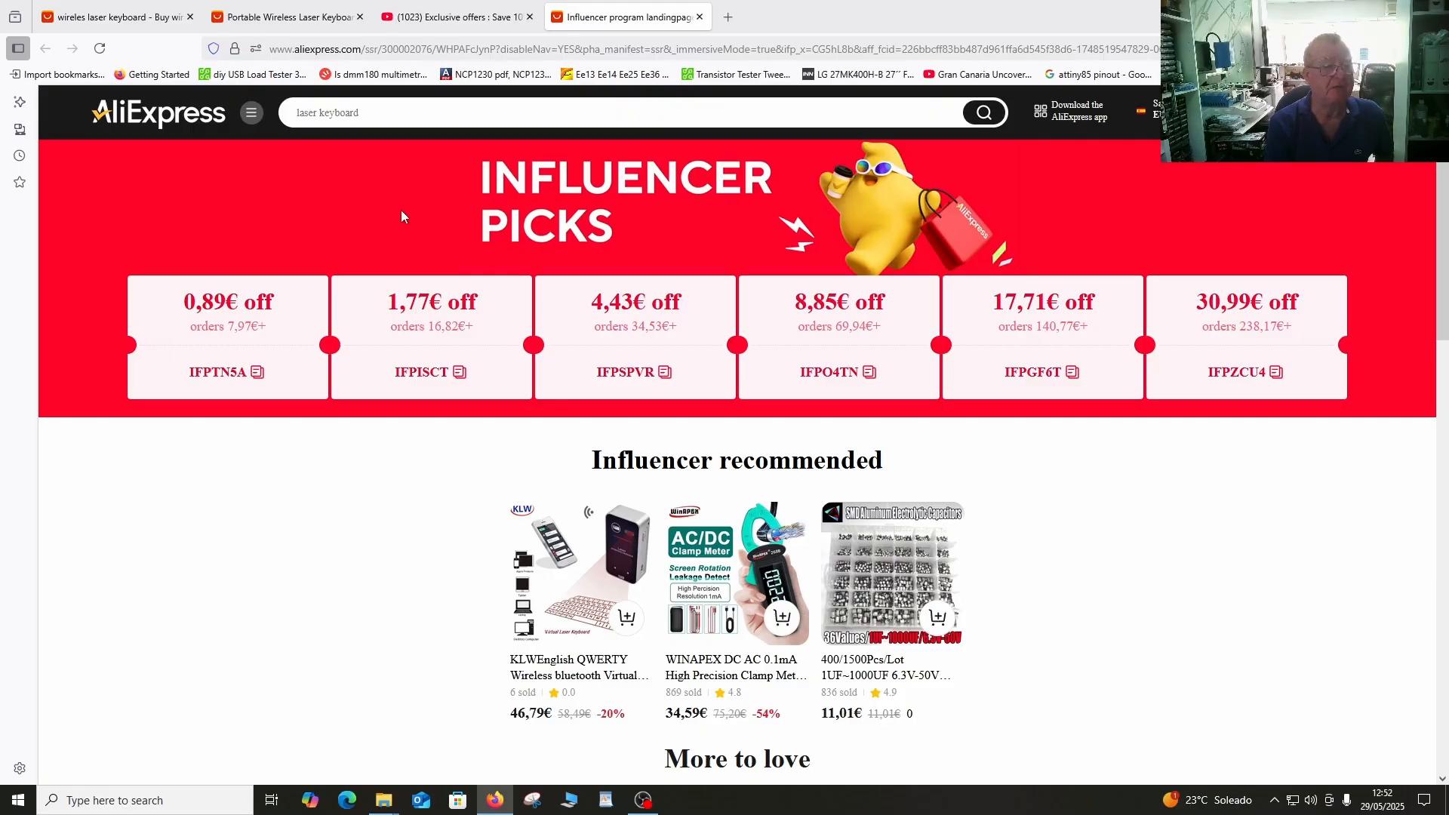
Scroll through the Influencer Picks page's recommended products and promo codes.
scroll("down", 3)
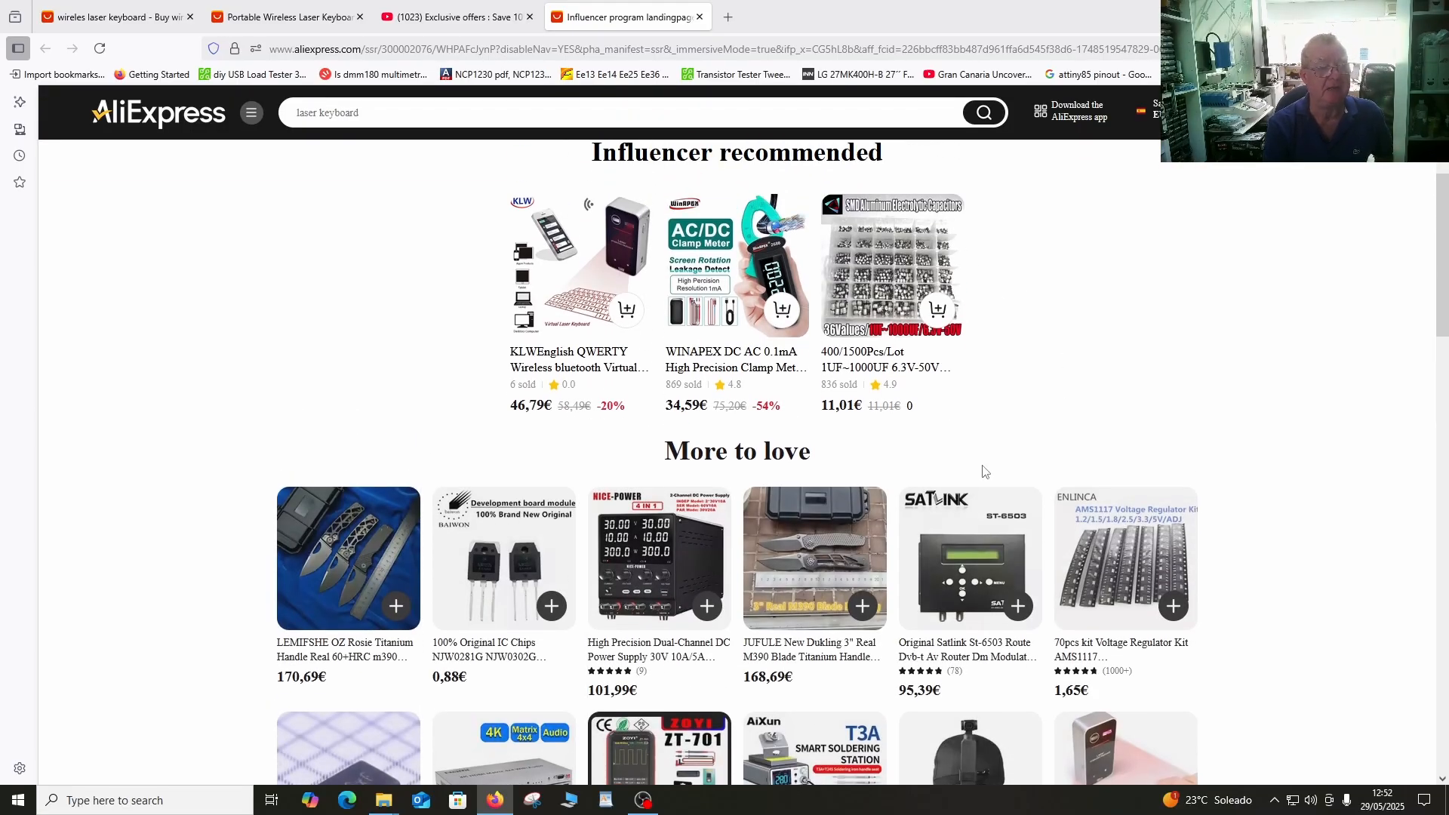
scroll("down", 3)
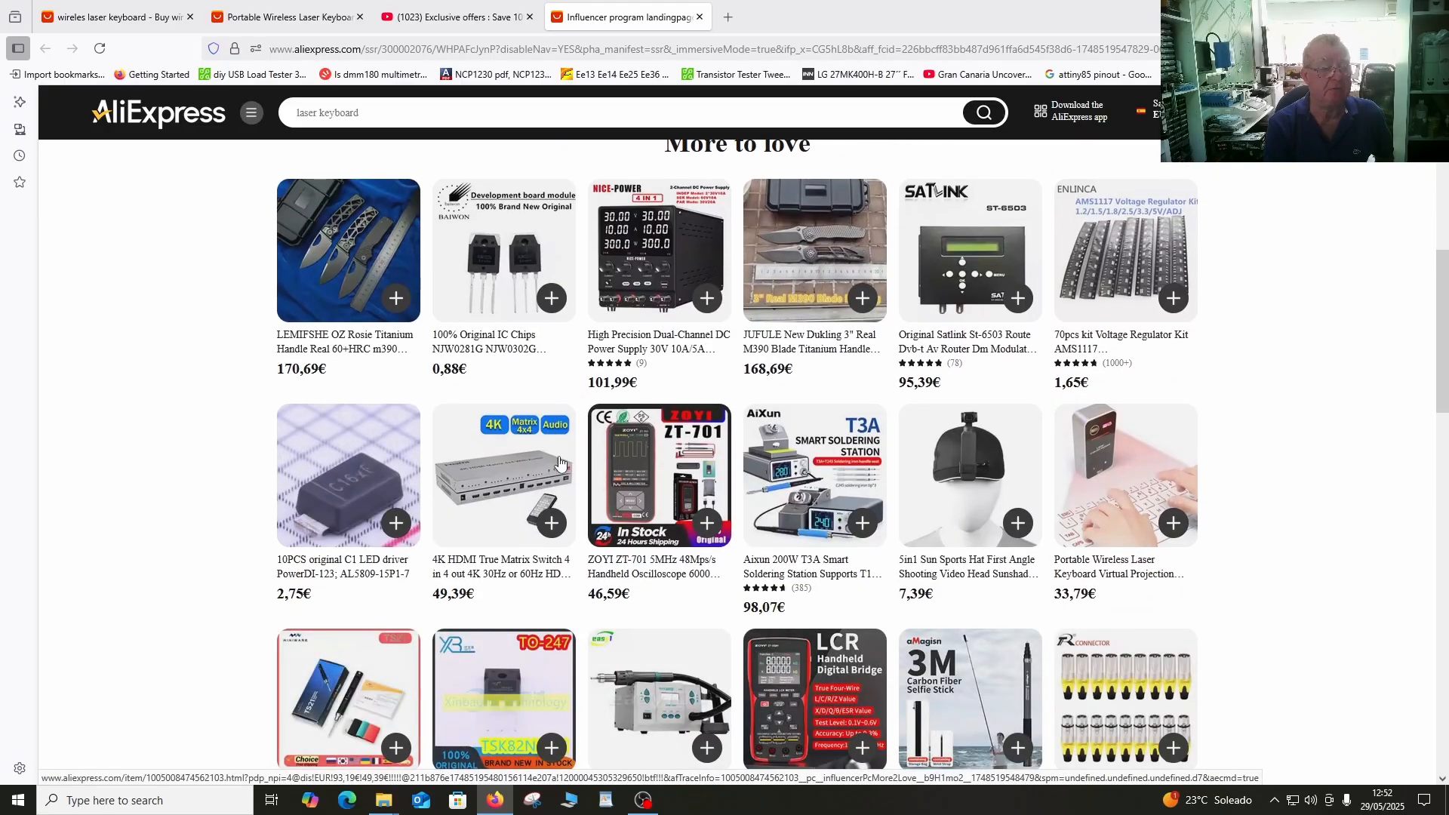
mouse_move(676, 525)
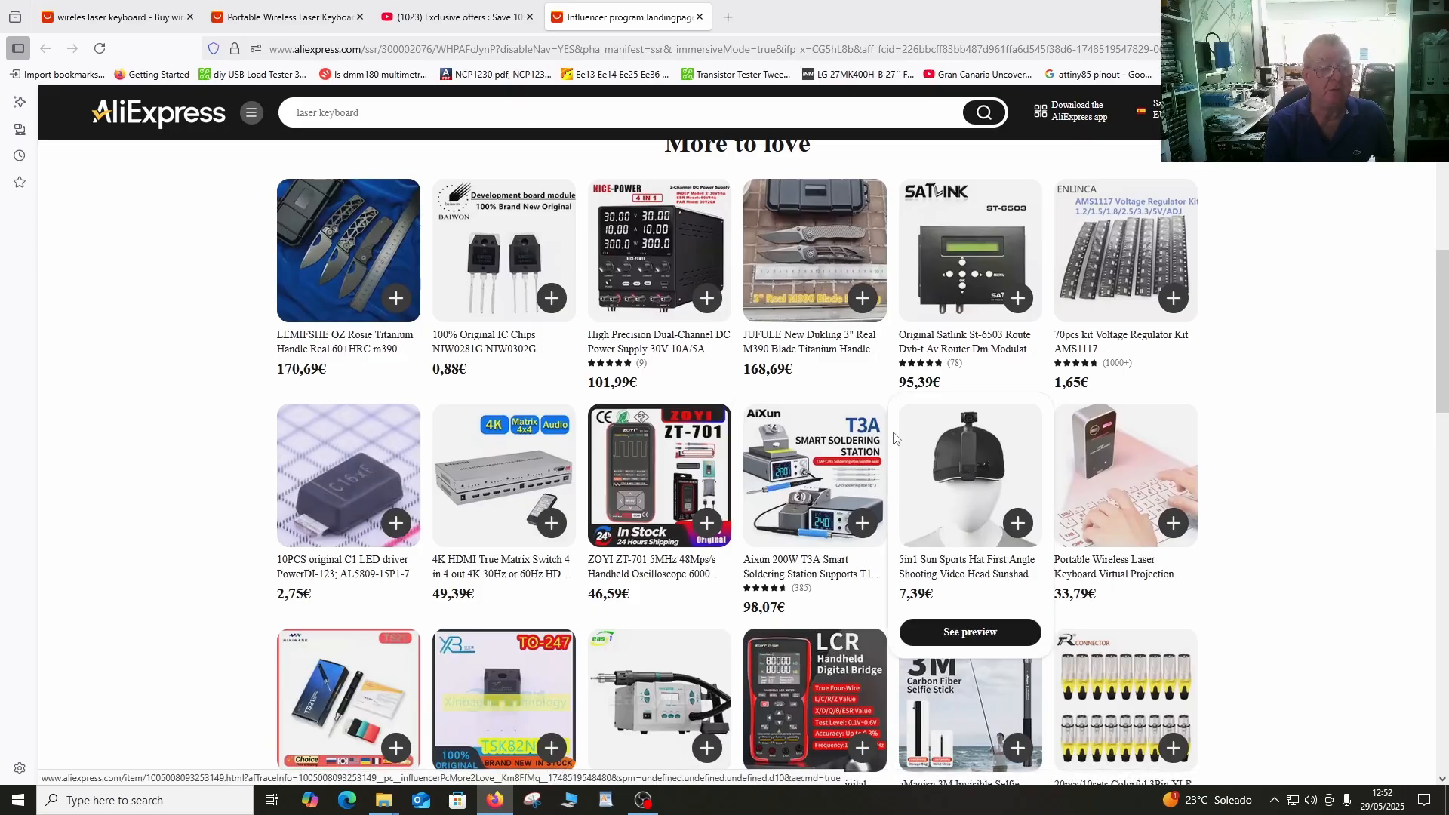
scroll("down", 3)
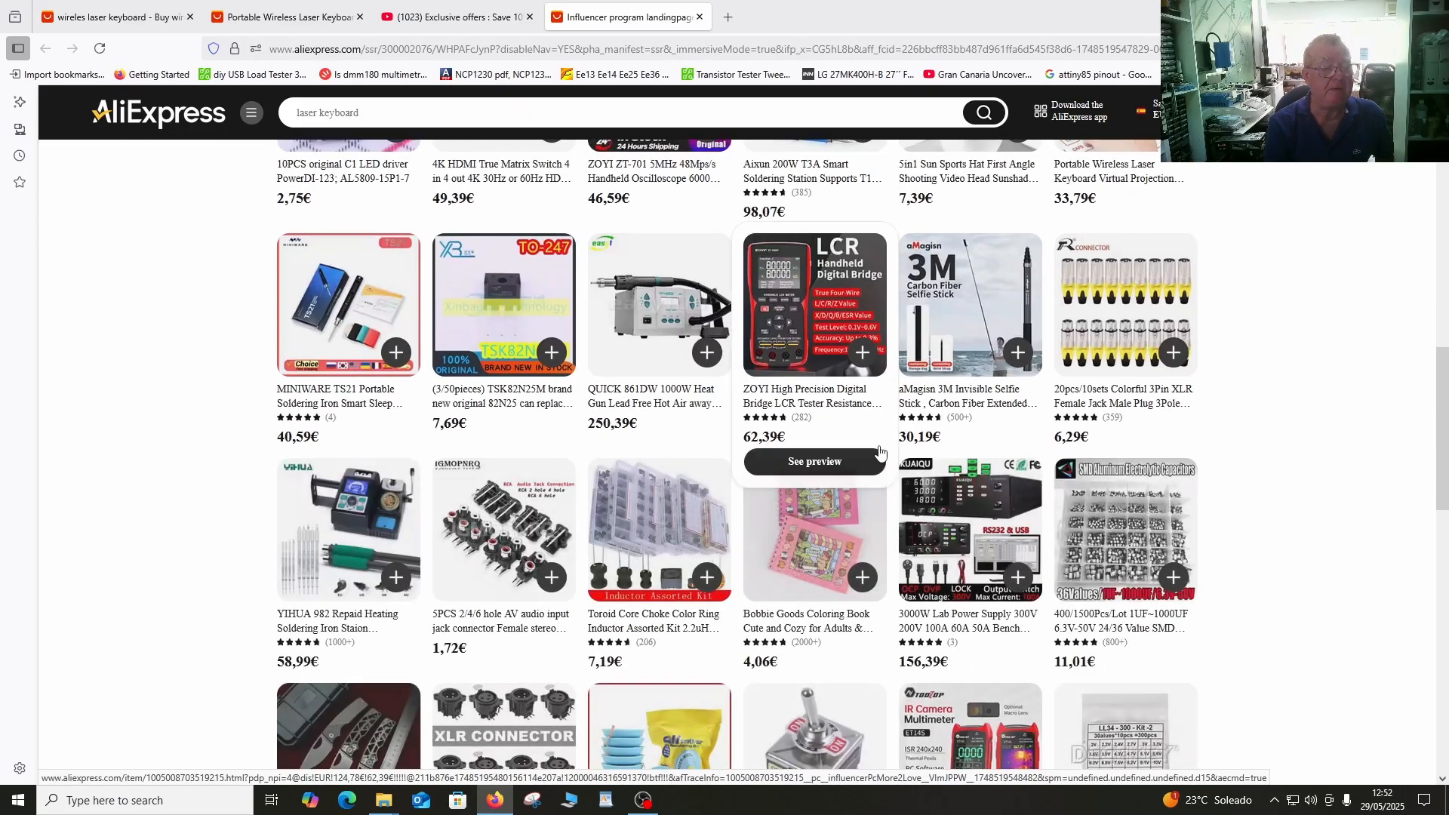
scroll("down", 3)
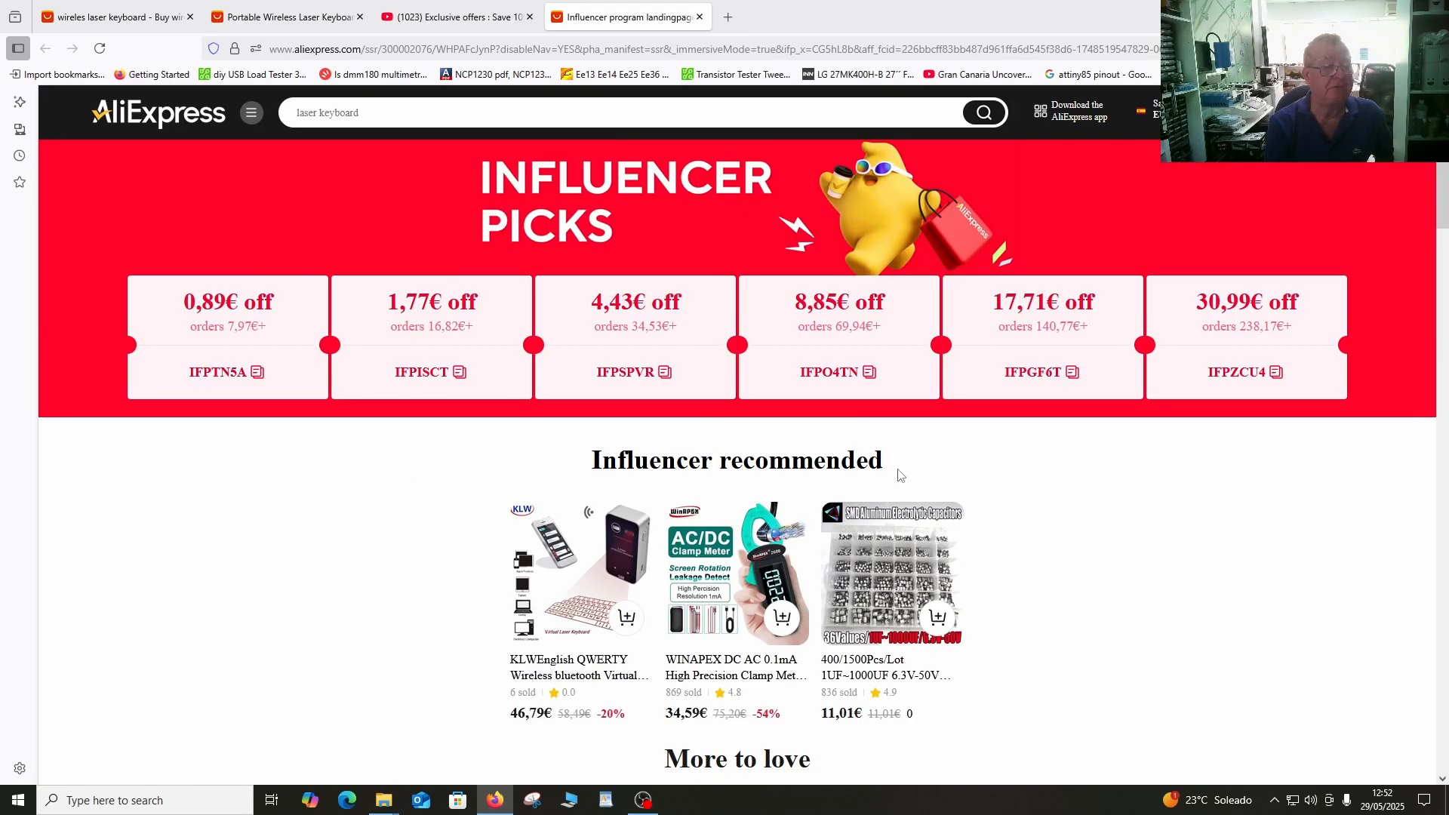
mouse_move(873, 460)
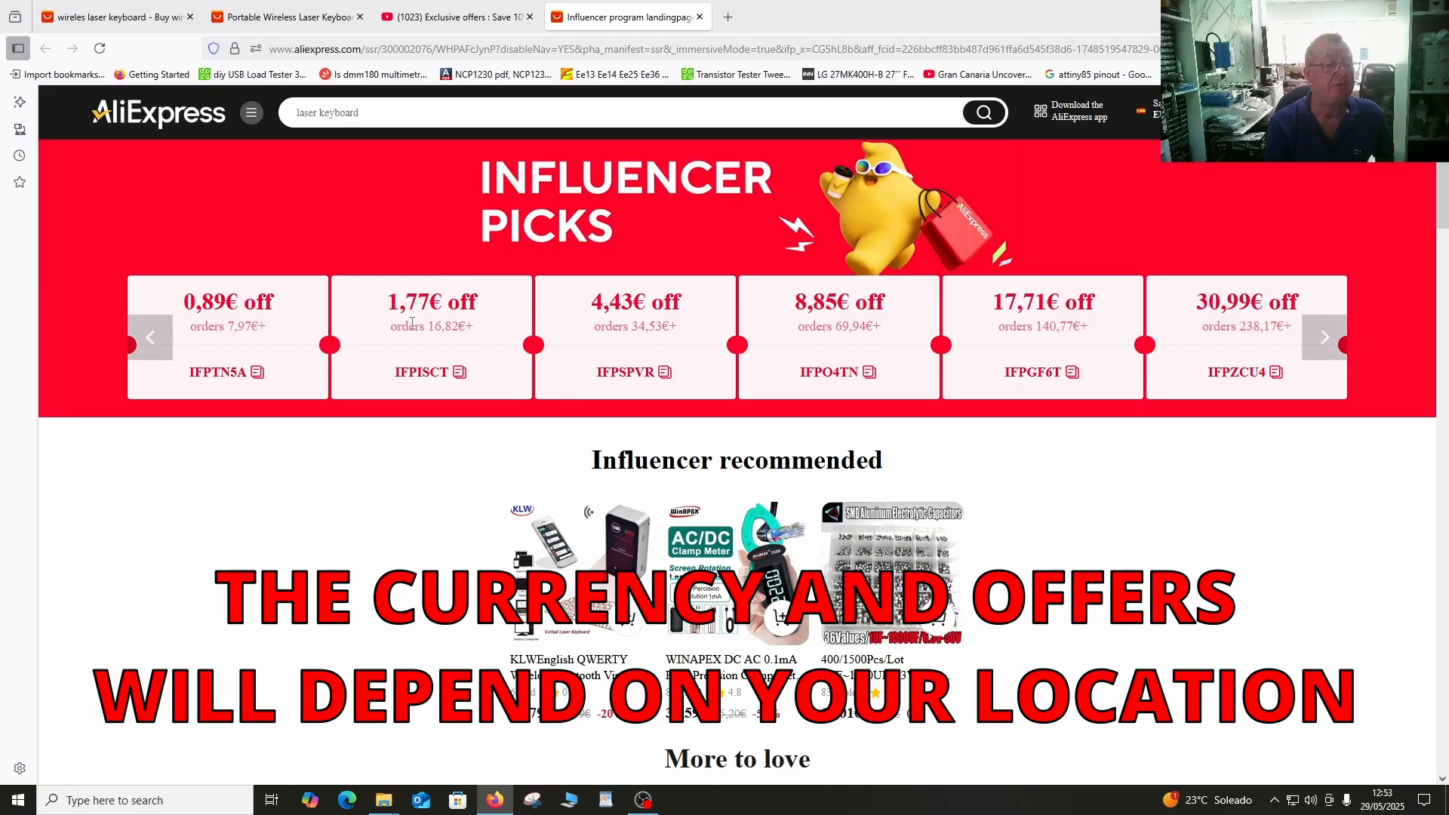
mouse_move(581, 323)
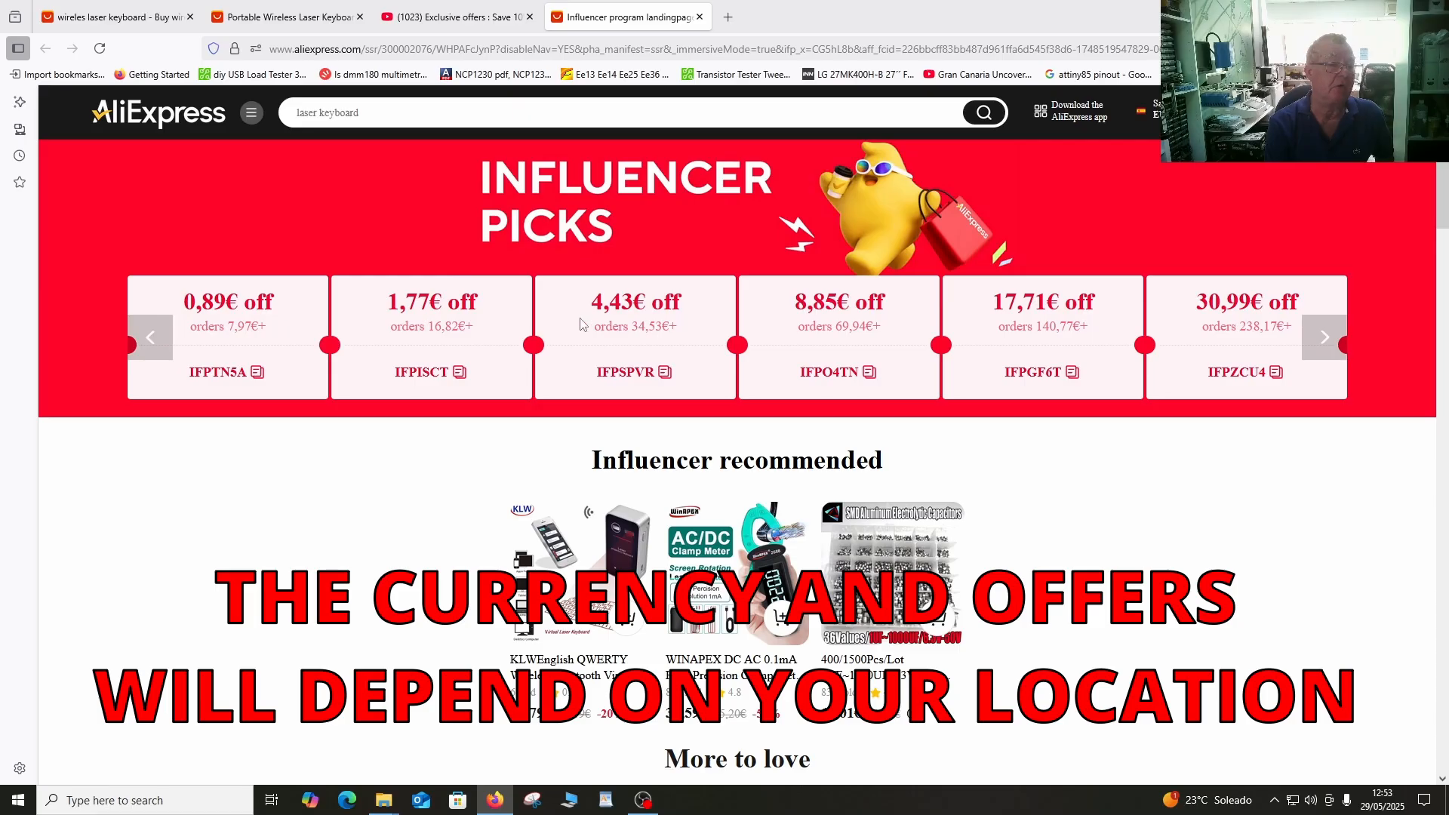
mouse_move(592, 287)
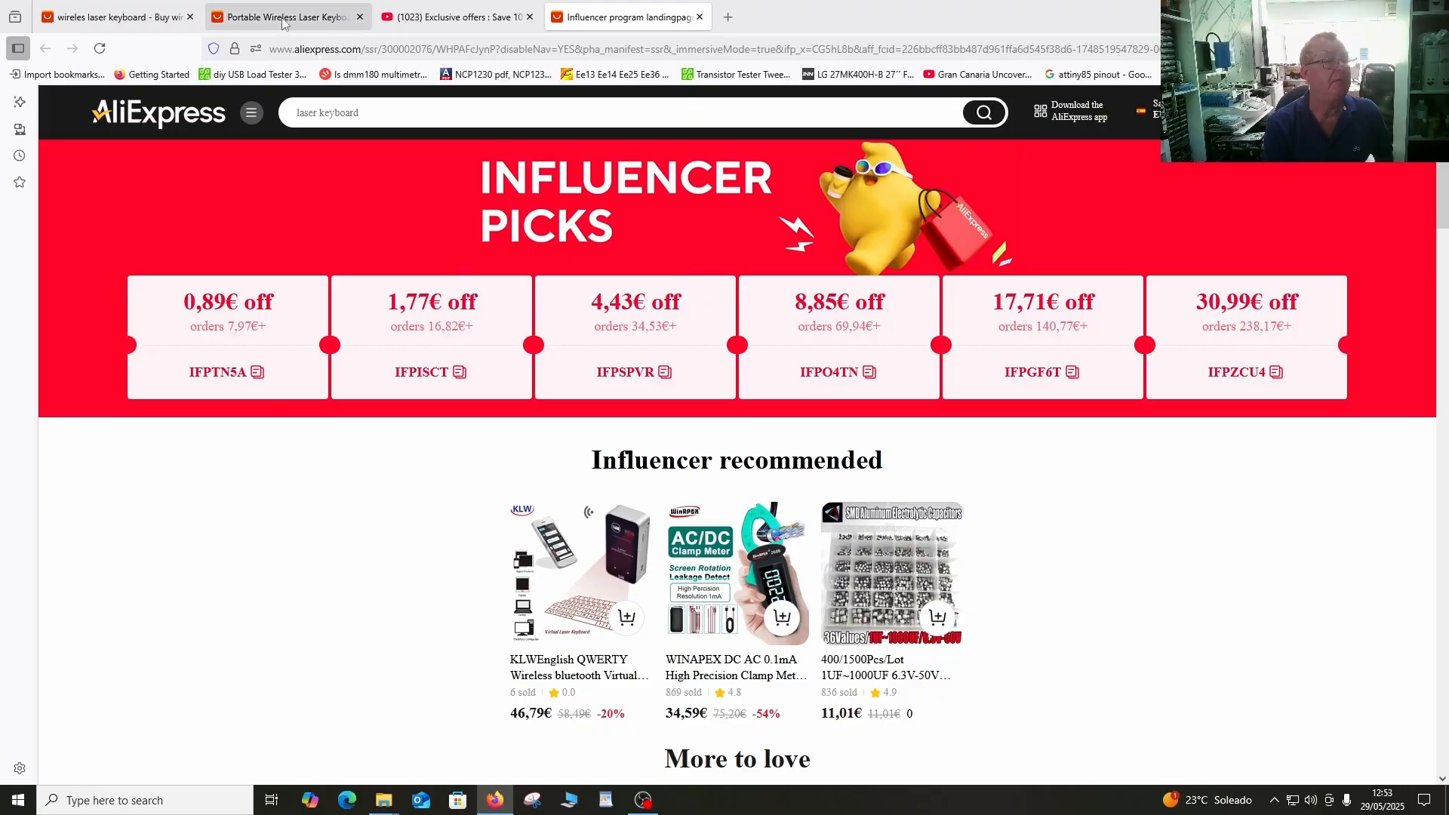
Reveal the promo code field on the 29,83€ order confirmation page.
left_click(283, 17)
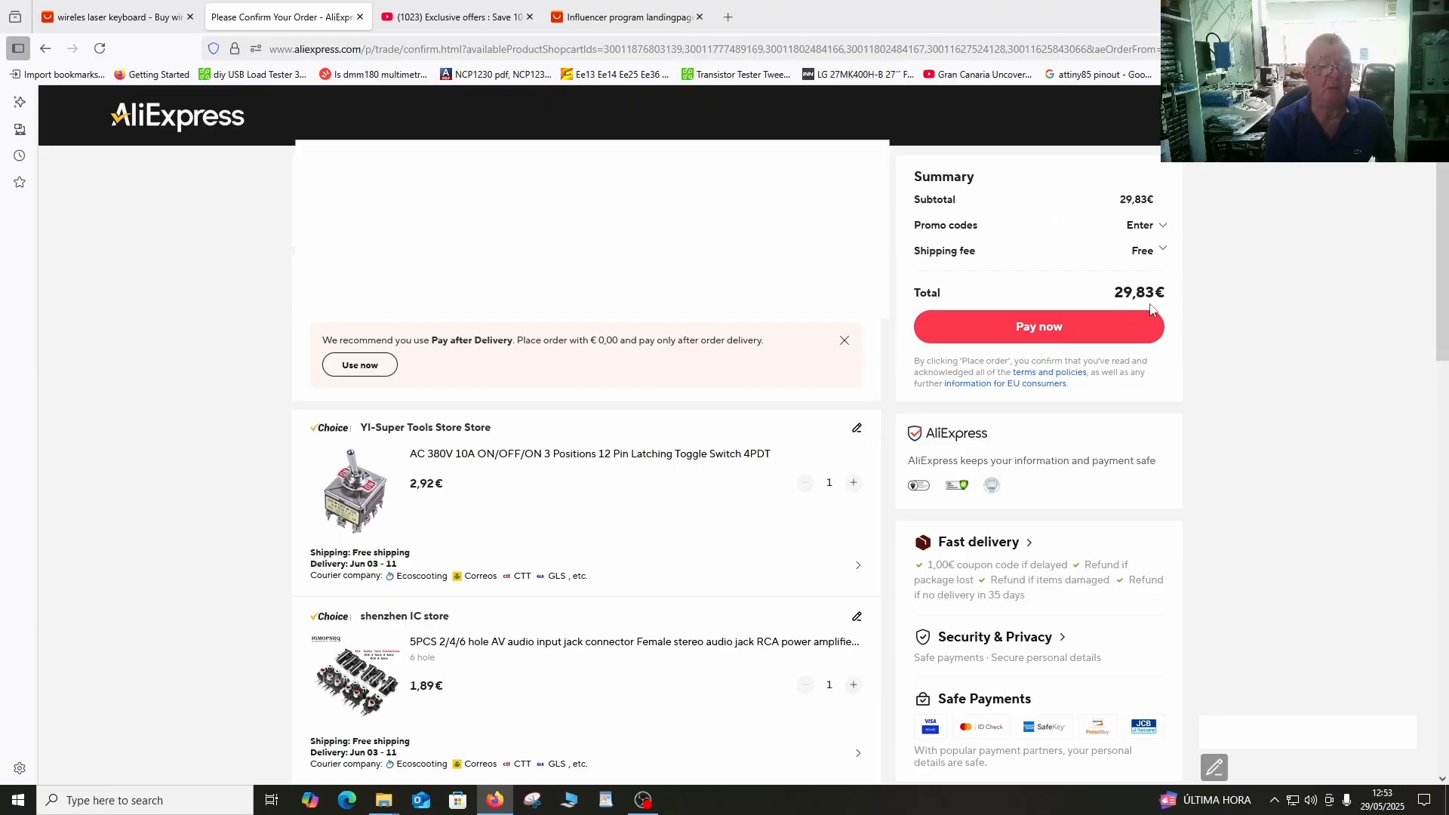
mouse_move(1117, 296)
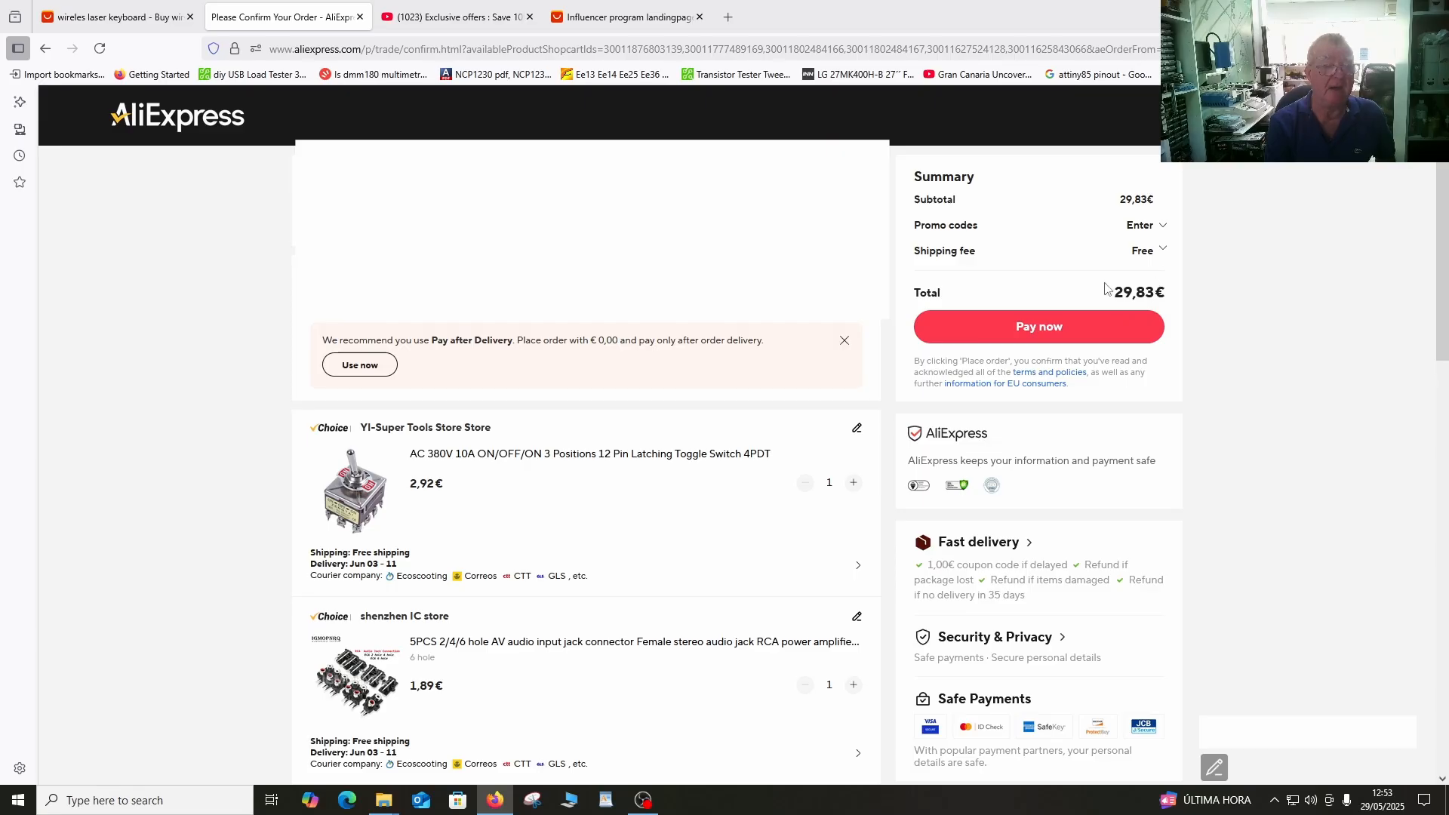
mouse_move(1152, 281)
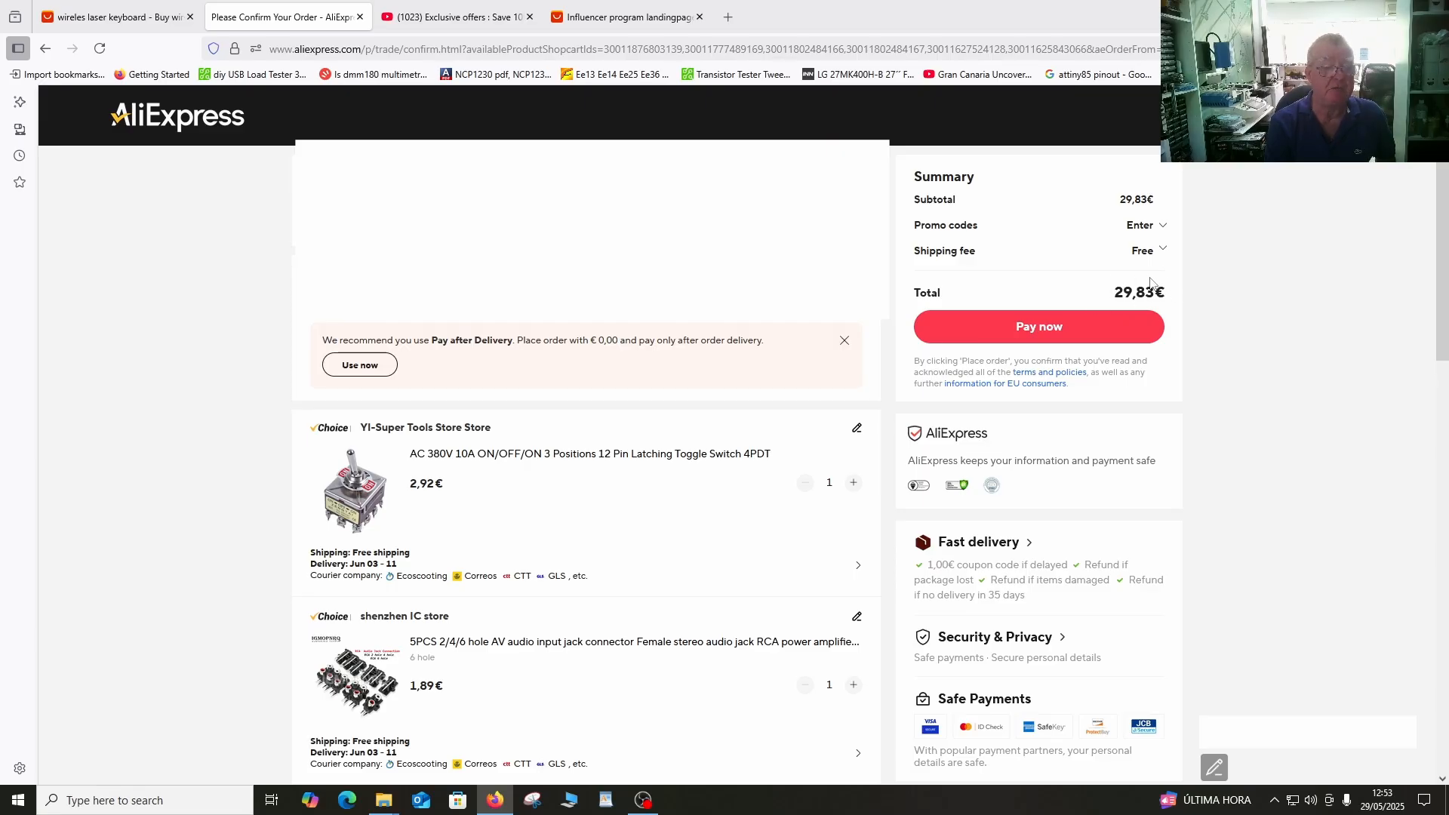
mouse_move(1171, 278)
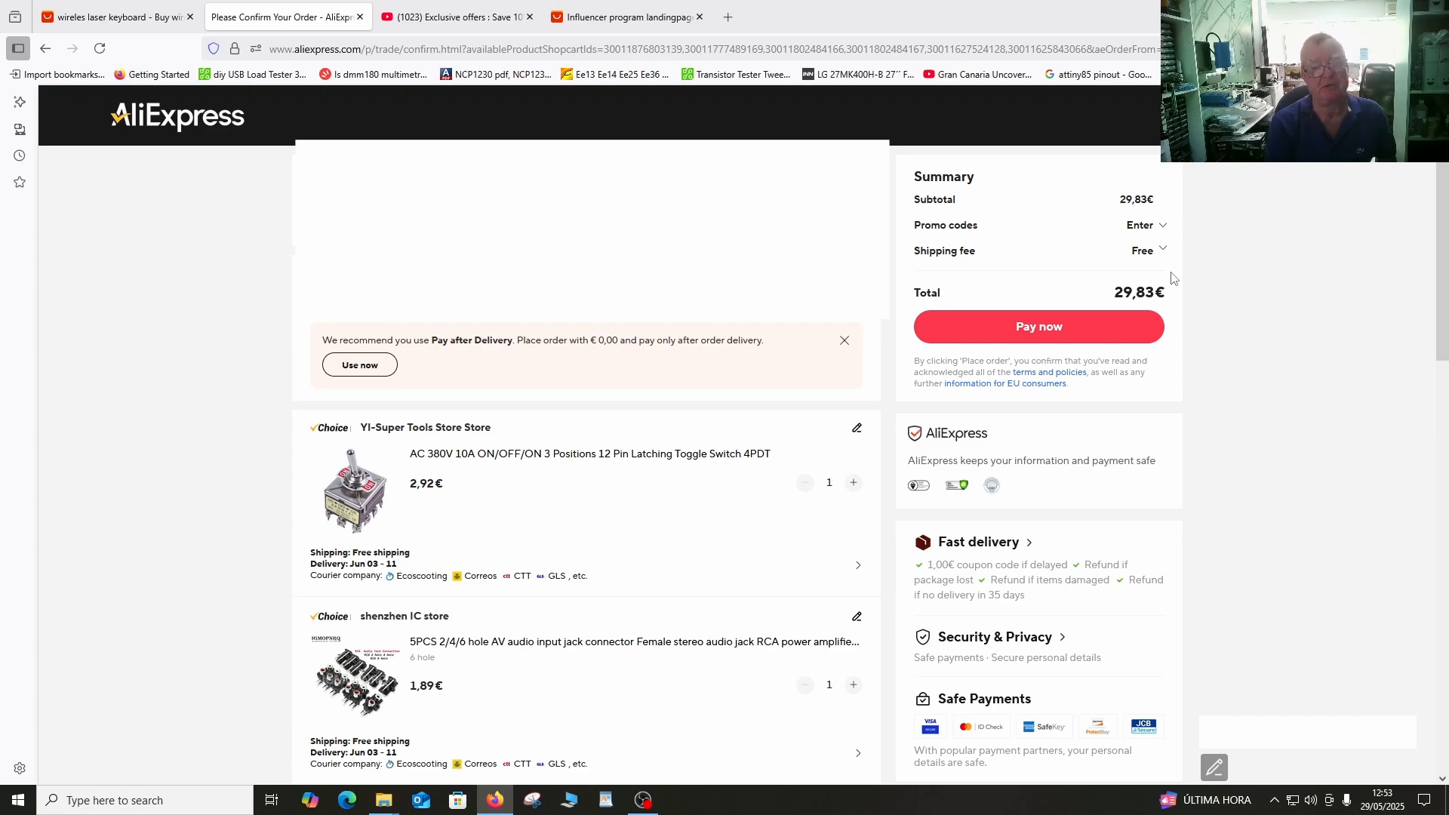
mouse_move(1165, 293)
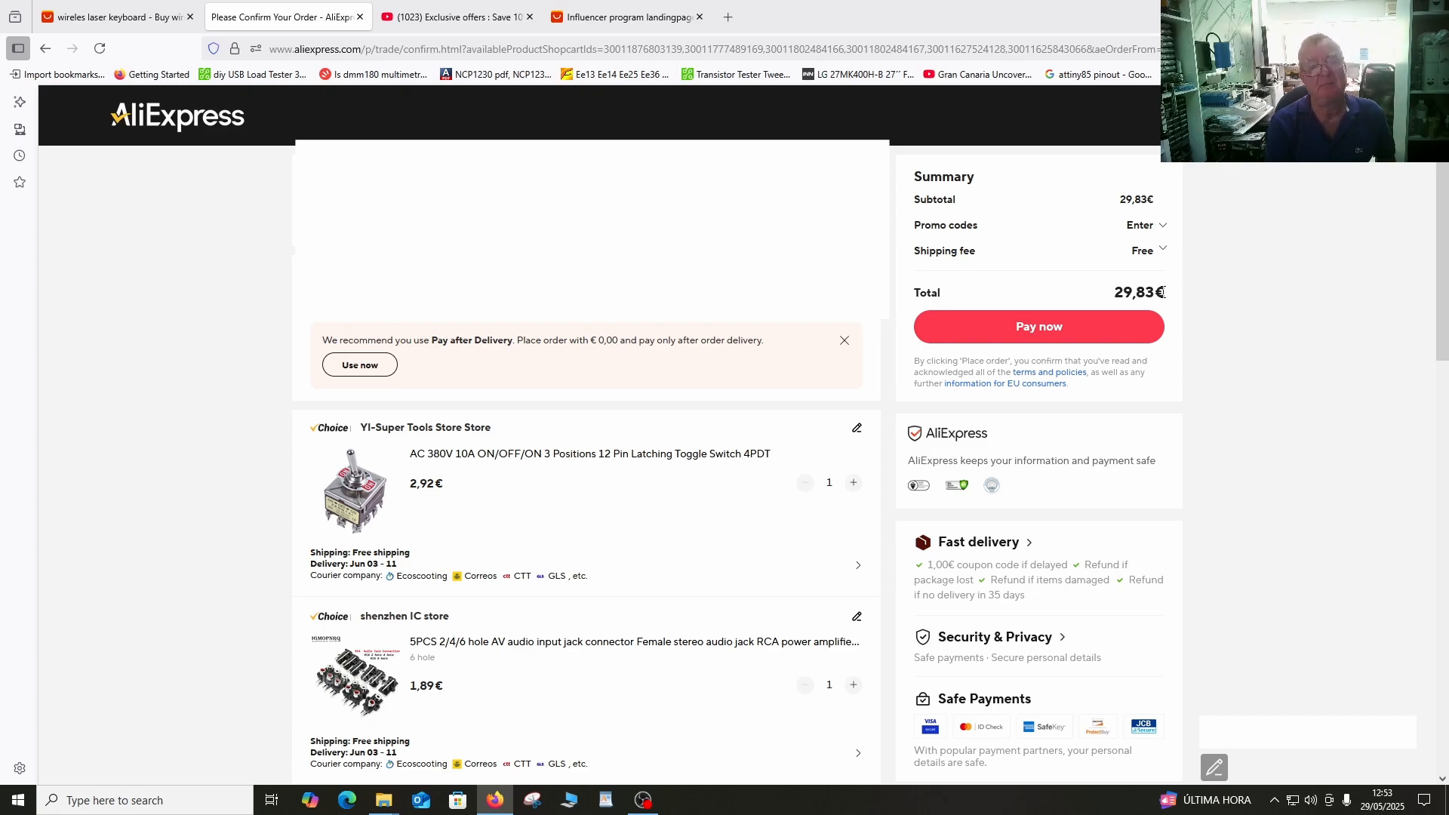
mouse_move(1169, 299)
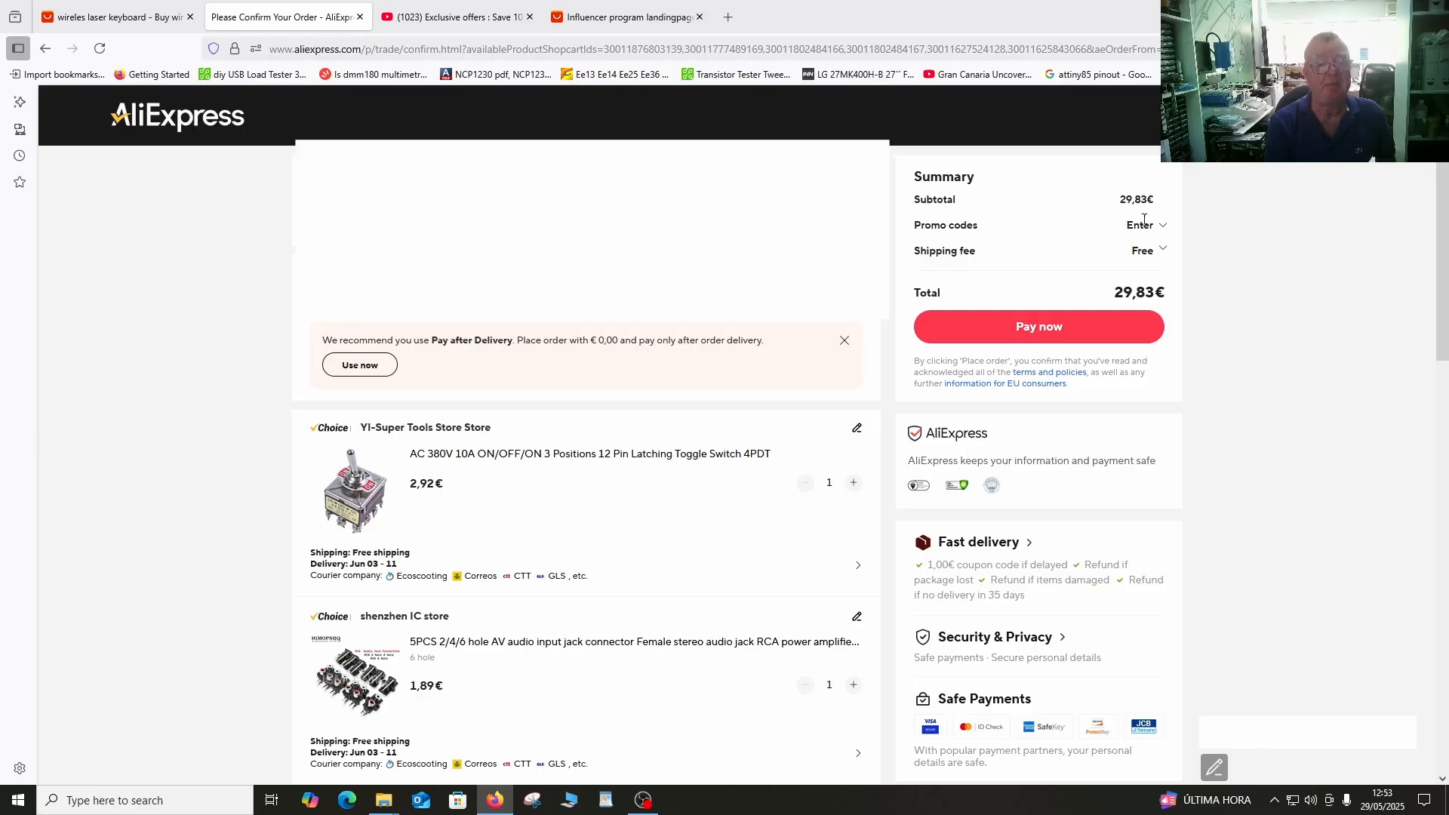
mouse_move(1165, 231)
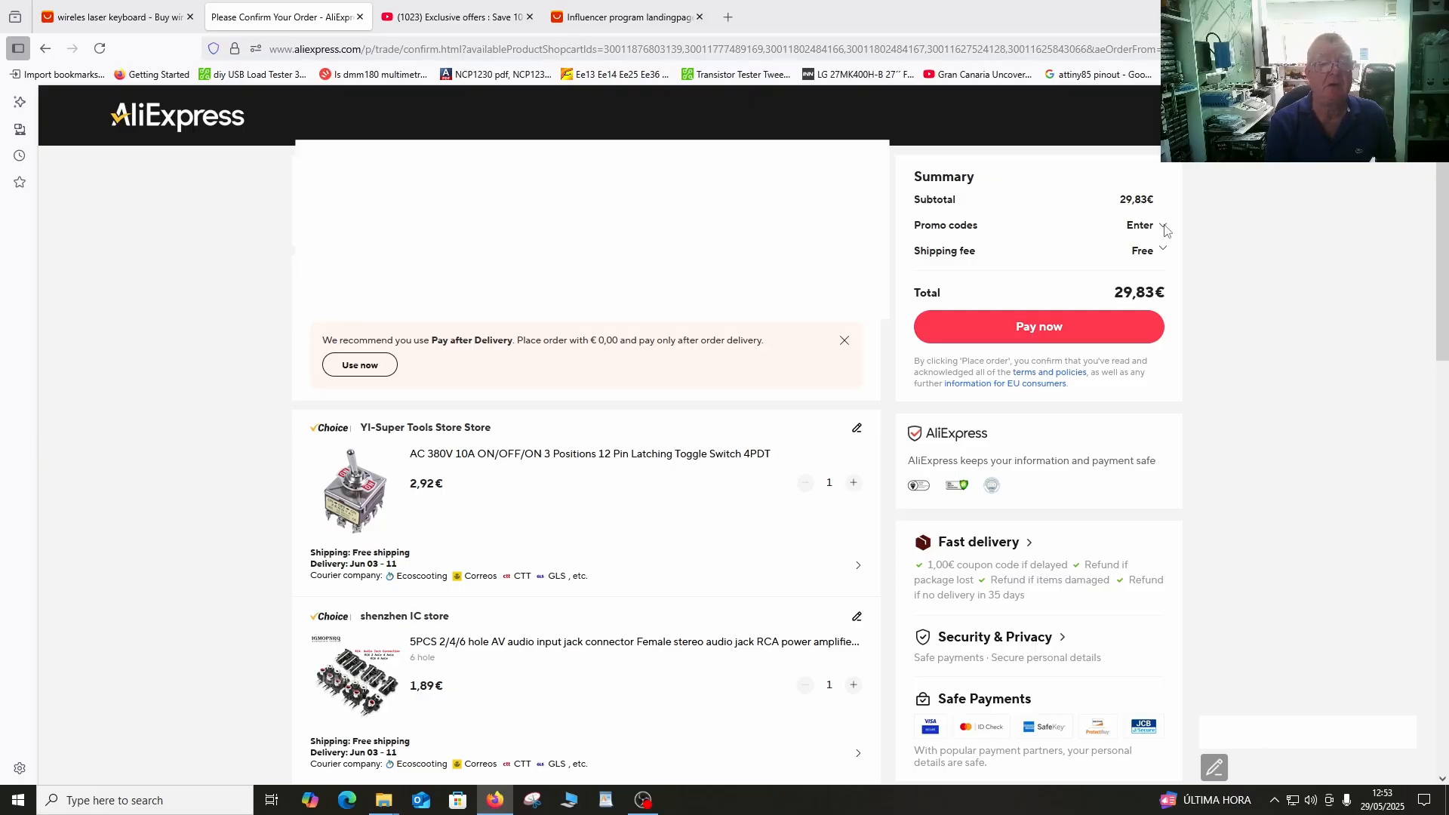
left_click(1162, 227)
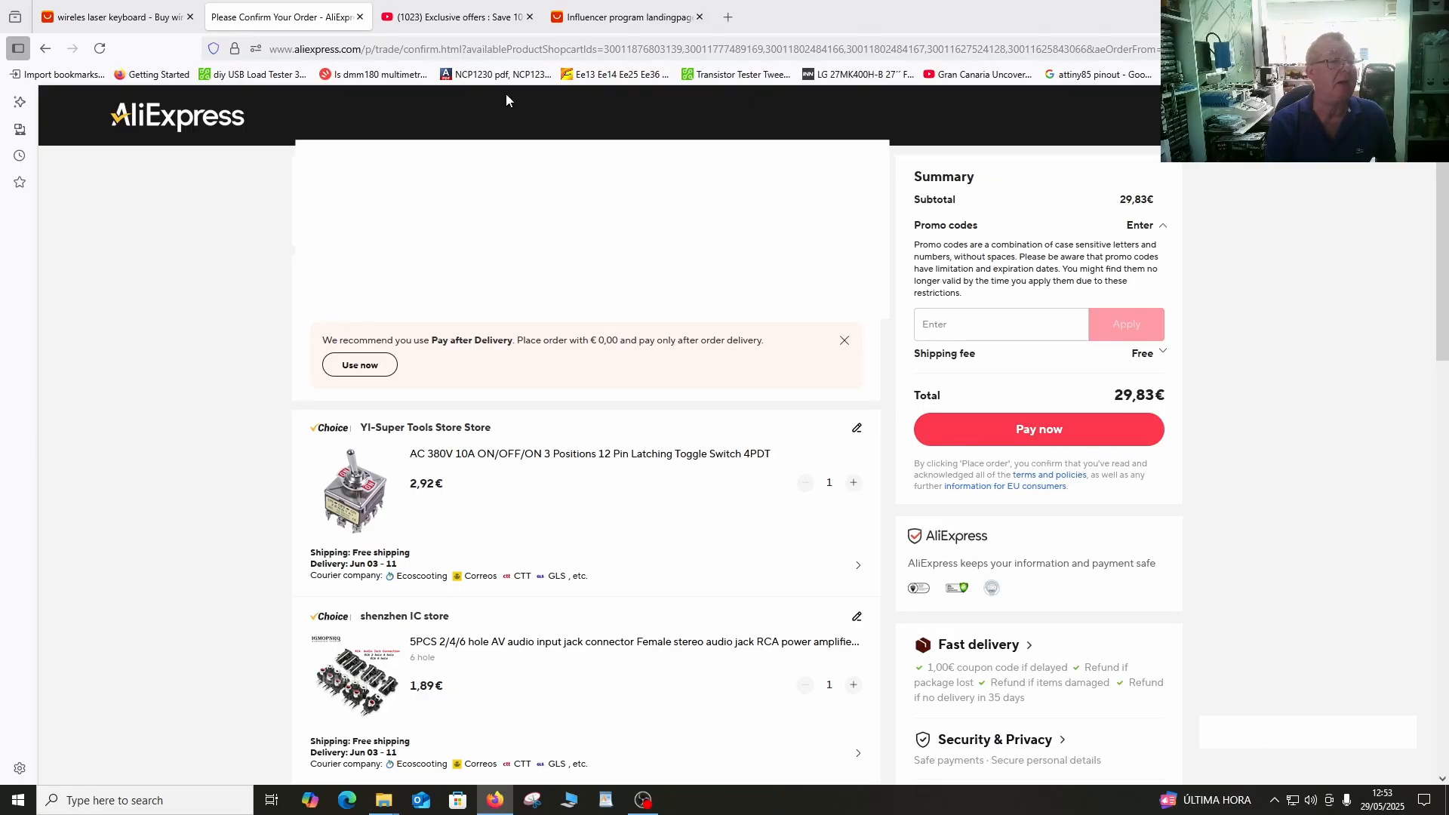
Apply promo code IFPISCT to the order and return to the Influencer Picks page.
left_click(631, 17)
type("IFPISCT")
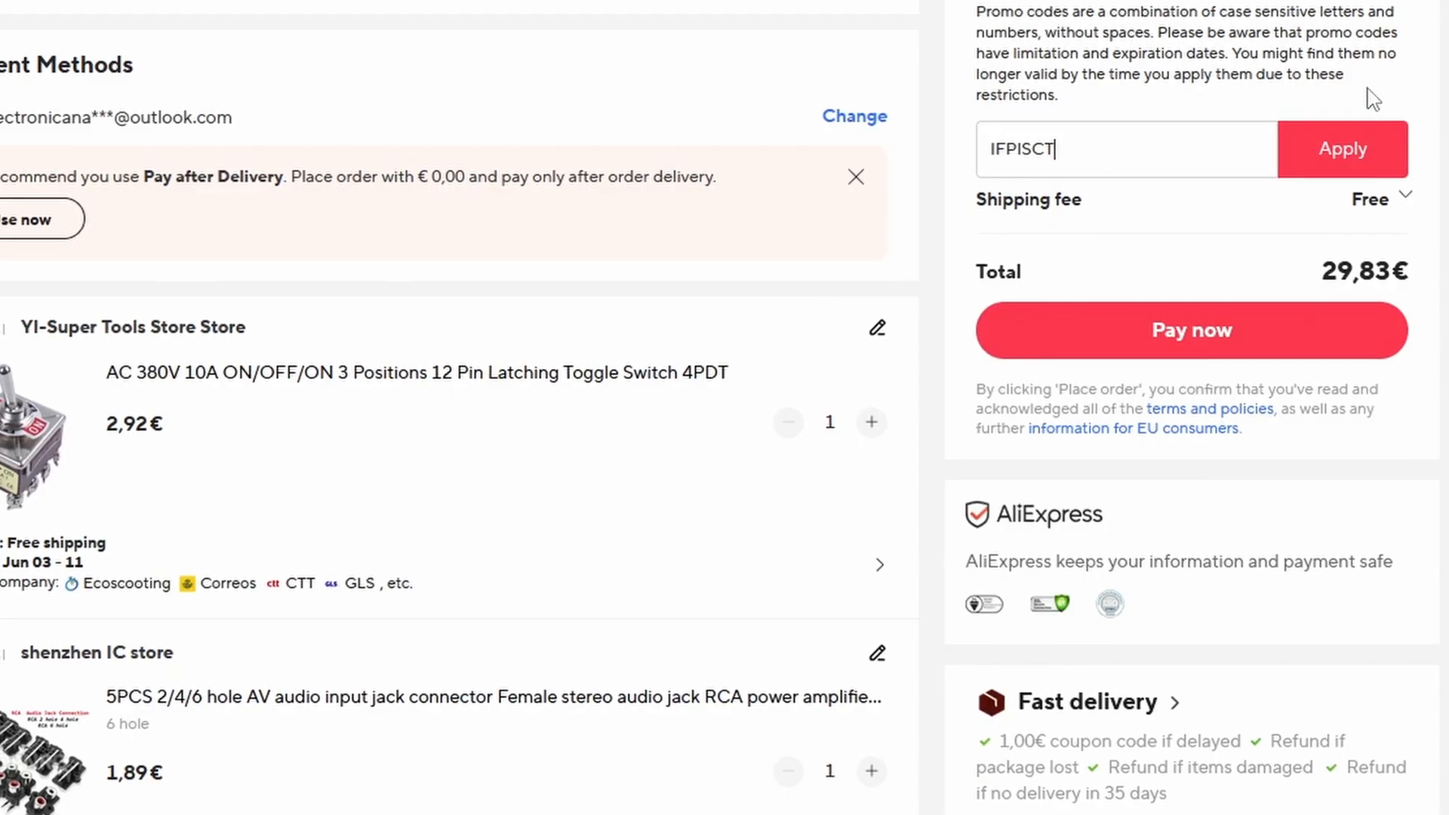
left_click(1344, 148)
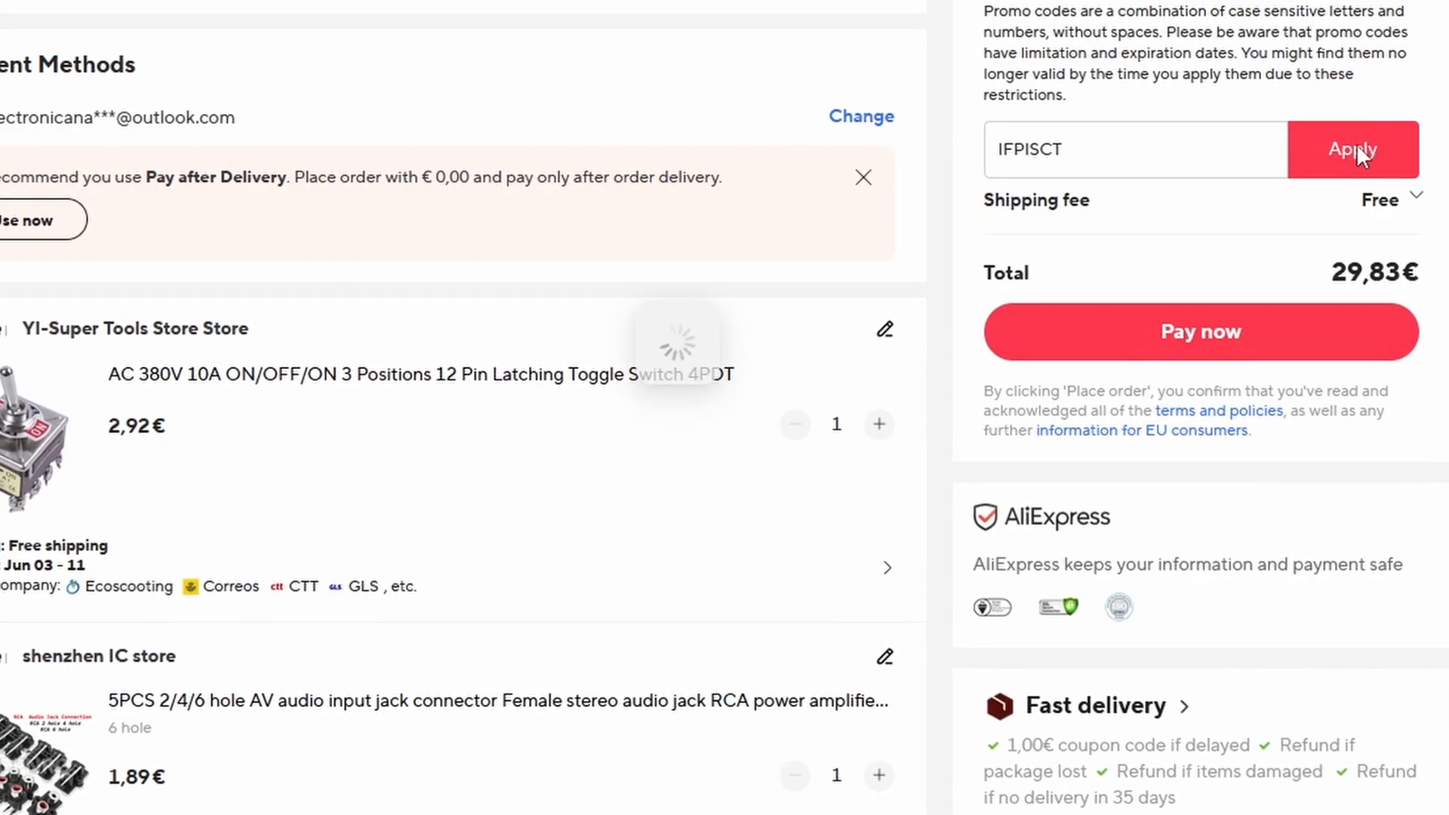
left_click(1353, 148)
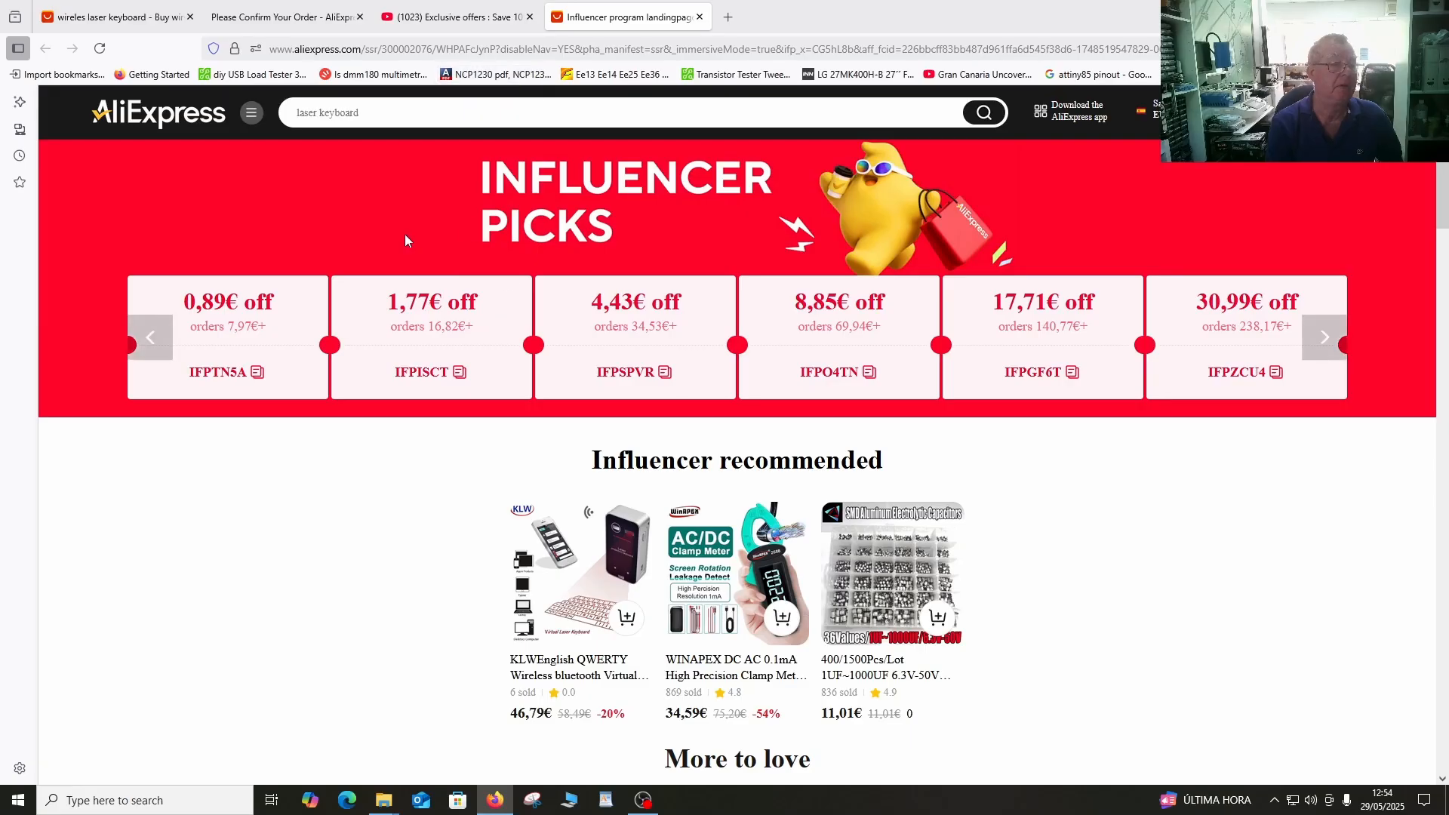
mouse_move(422, 287)
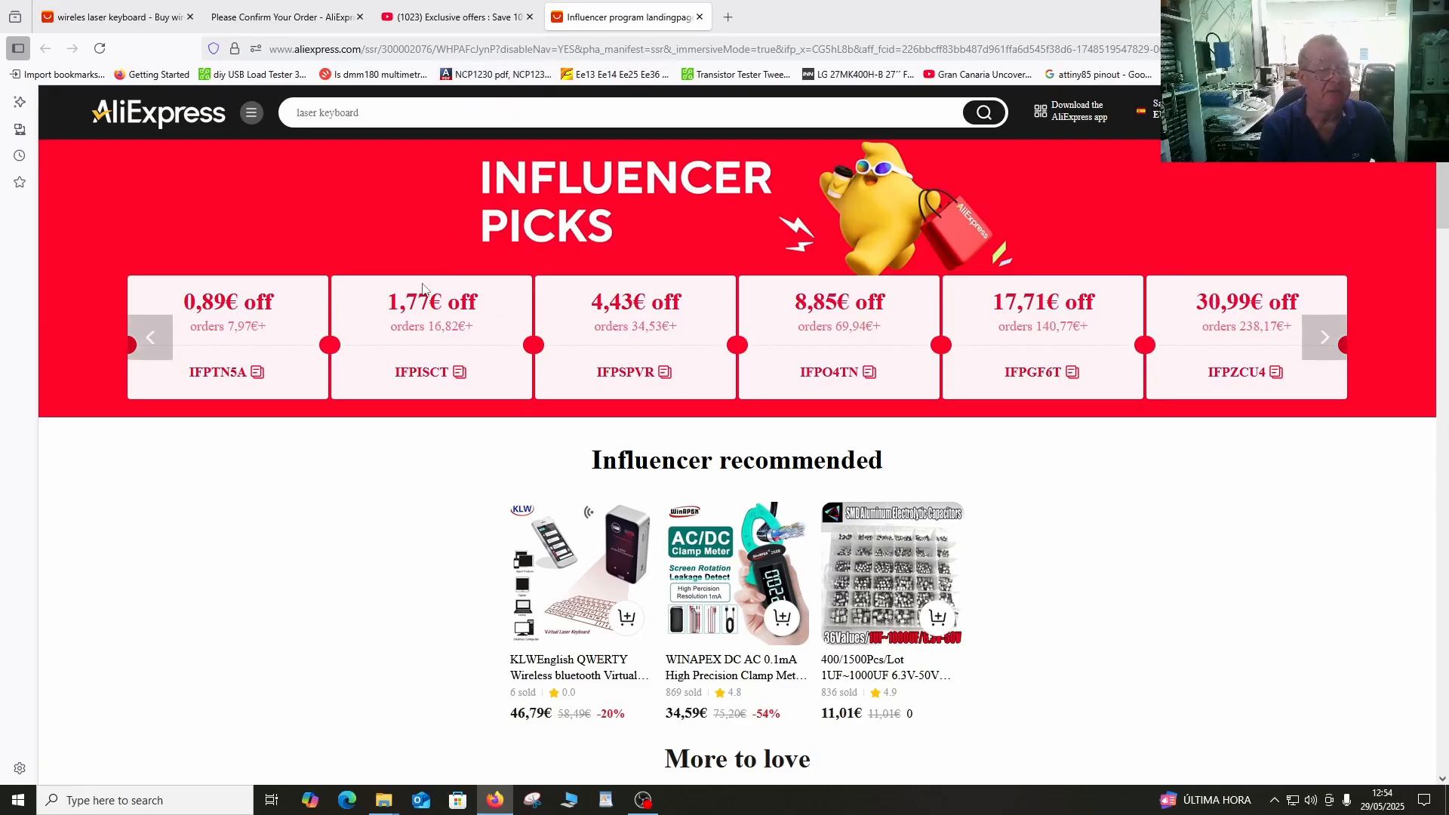